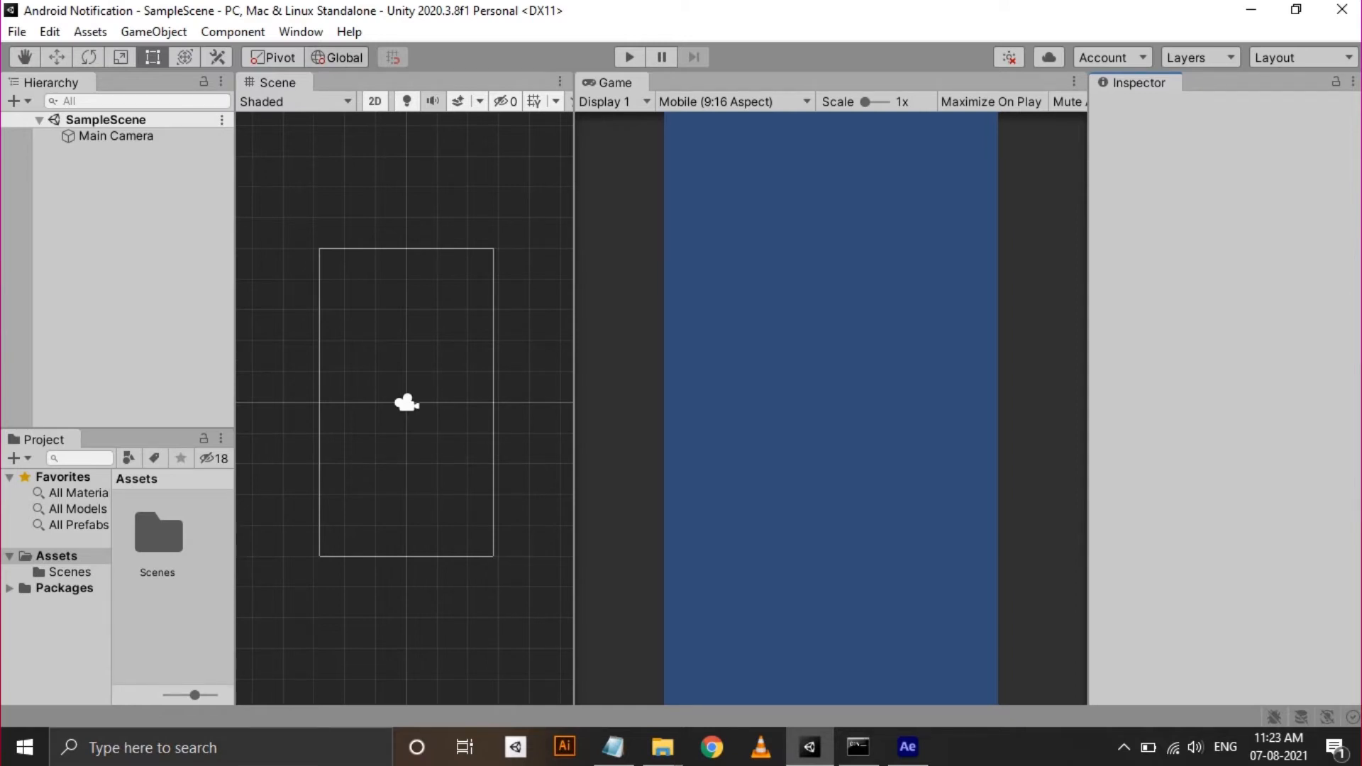
- Install the verified Mobile Notifications package from the Unity Registry via Package Manager
{"action": "left_click", "coordinate": [301, 31]}
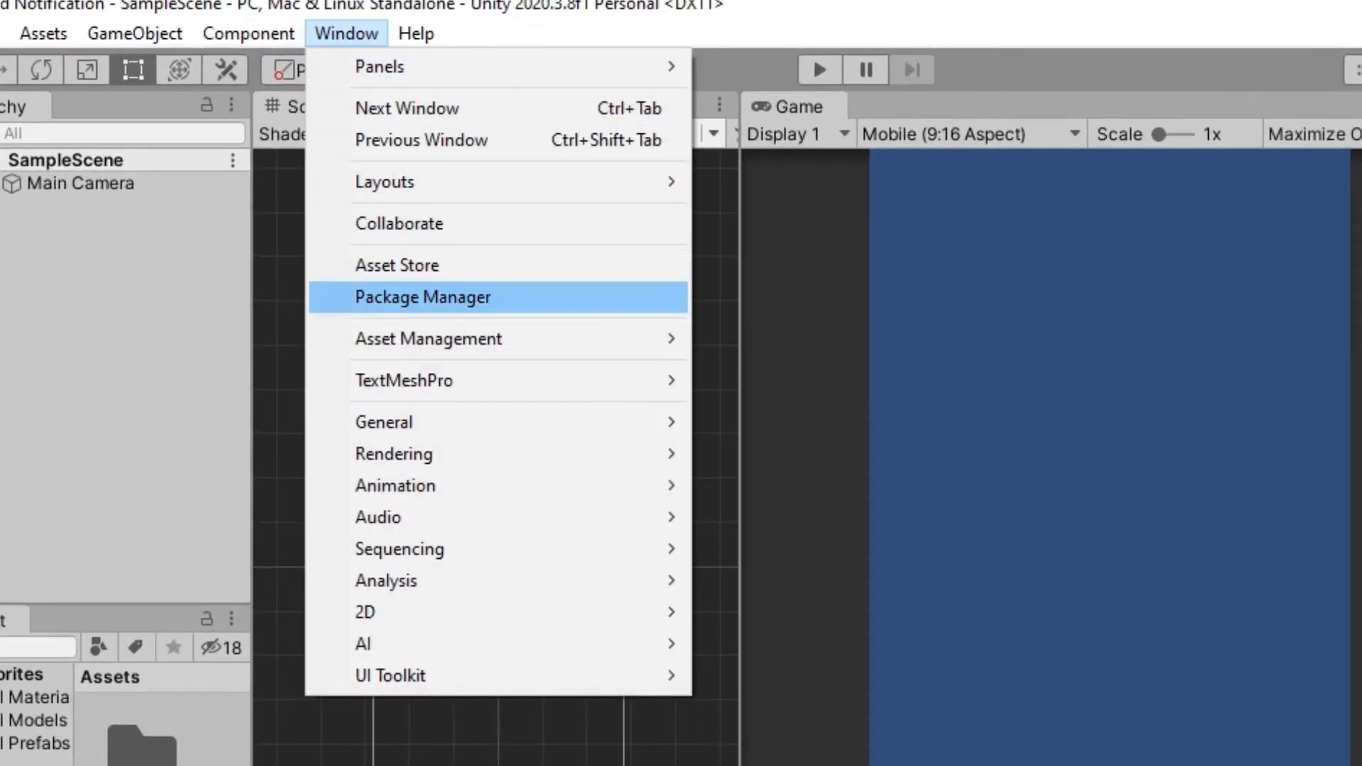
{"action": "left_click", "coordinate": [423, 296]}
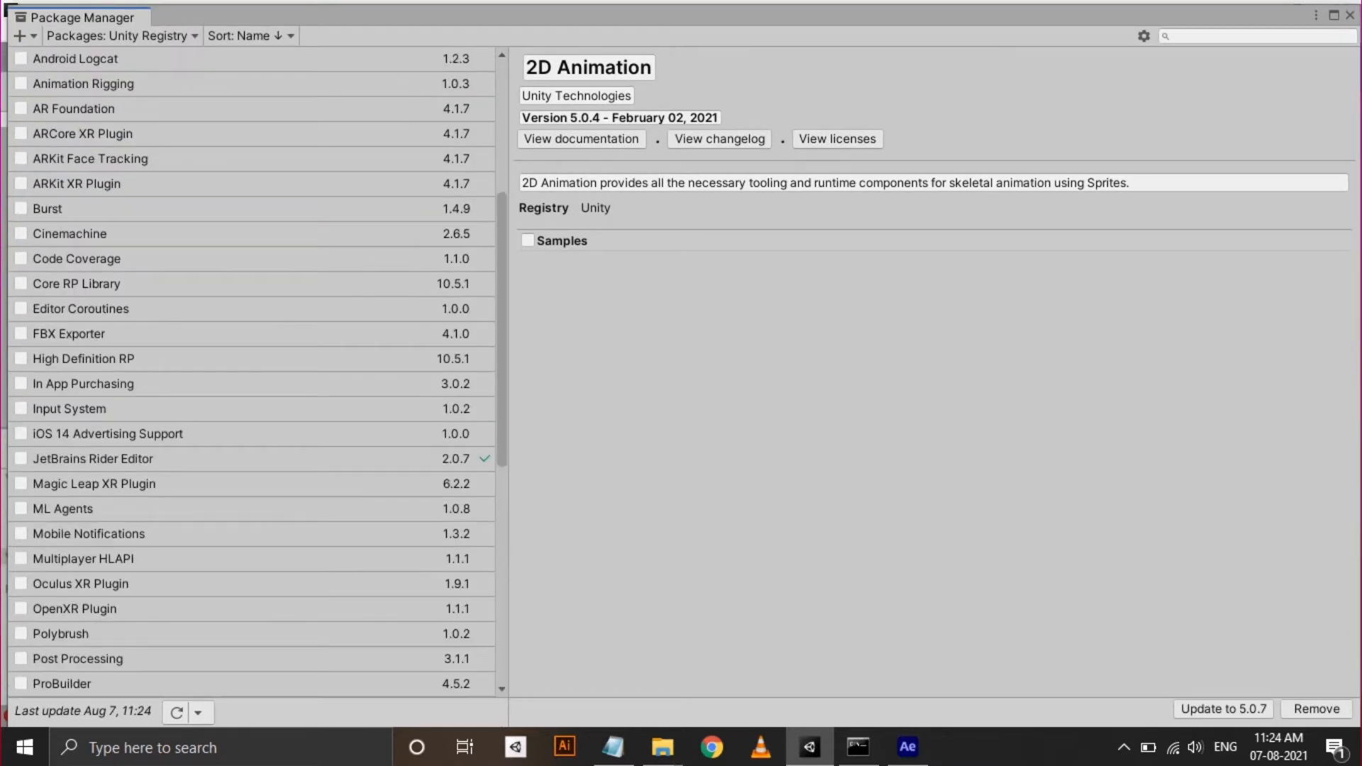
{"action": "left_click", "coordinate": [88, 534]}
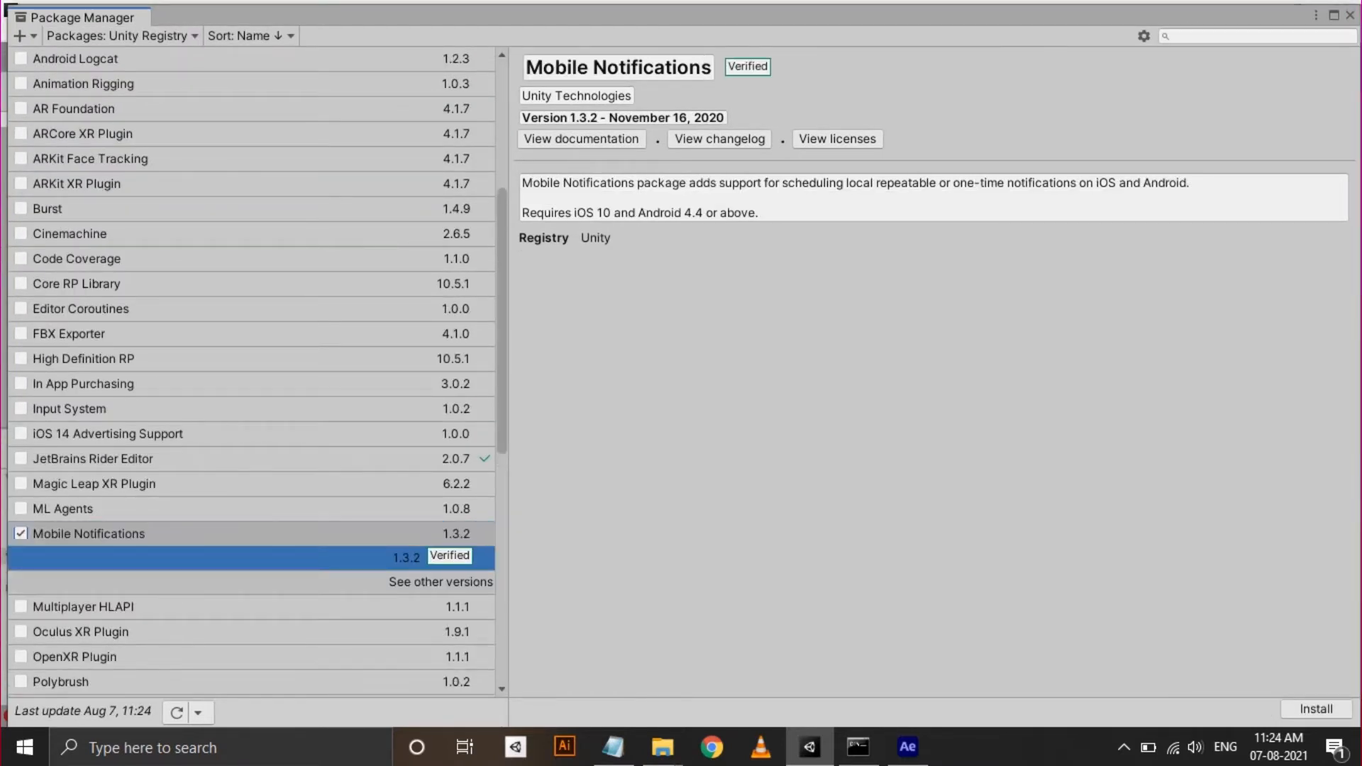
{"action": "left_click", "coordinate": [1314, 710]}
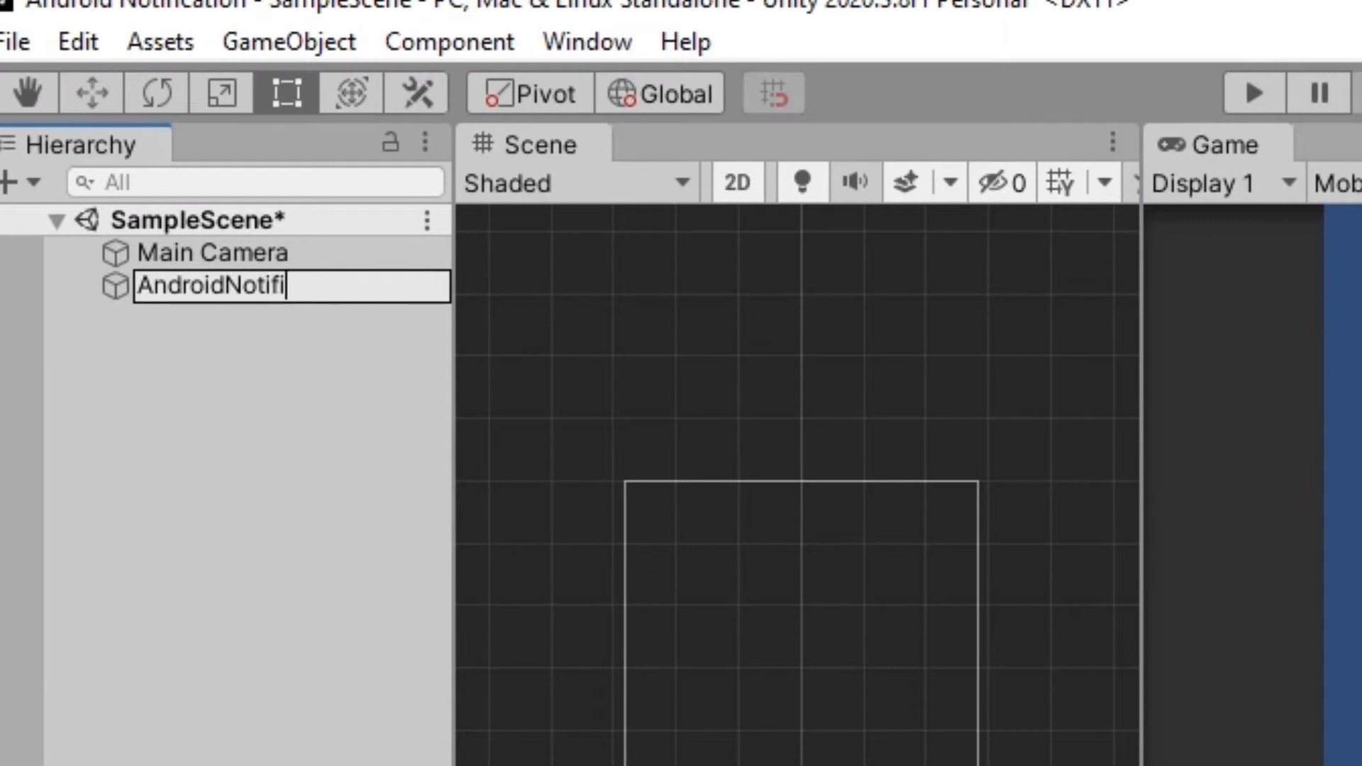
- Finish naming the AndroidNotifications object and create a new C# script in Assets
{"action": "type", "text": "cations"}
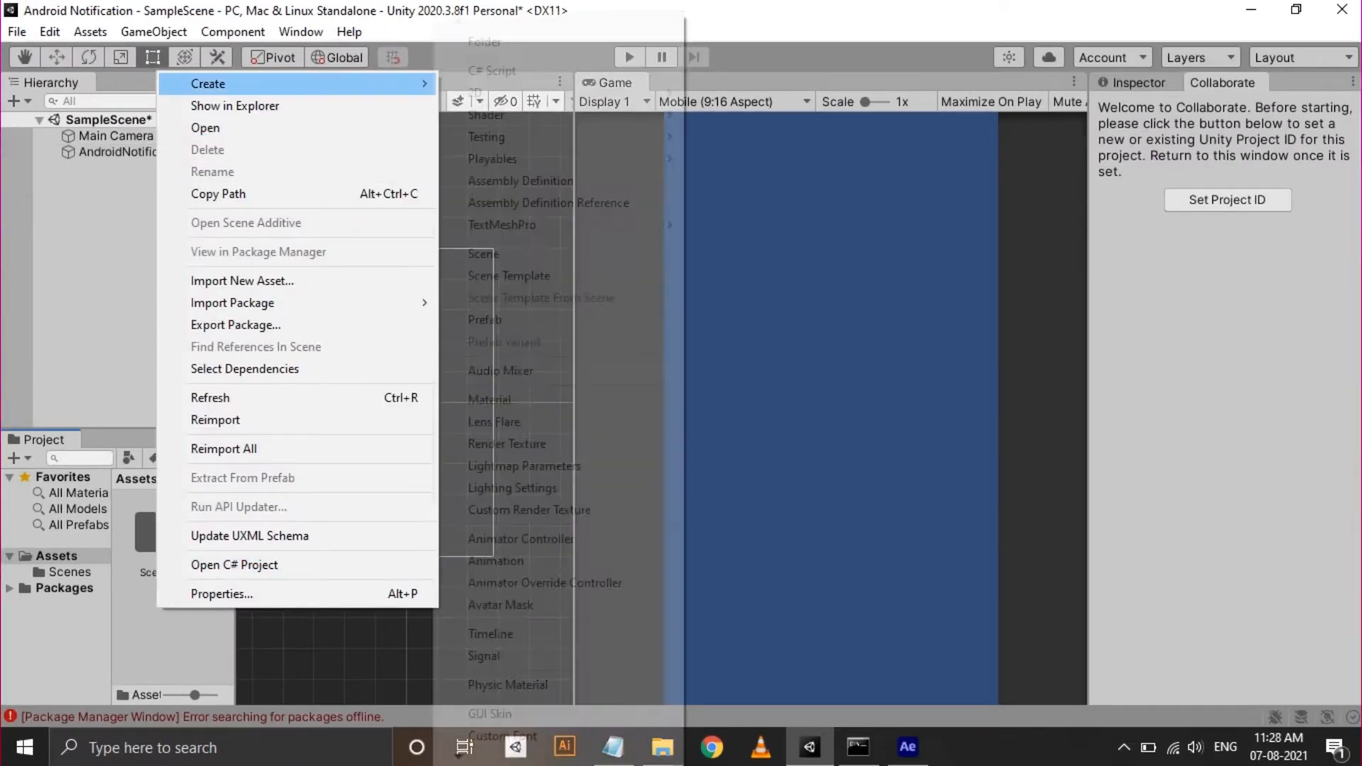
{"action": "left_click", "coordinate": [957, 748]}
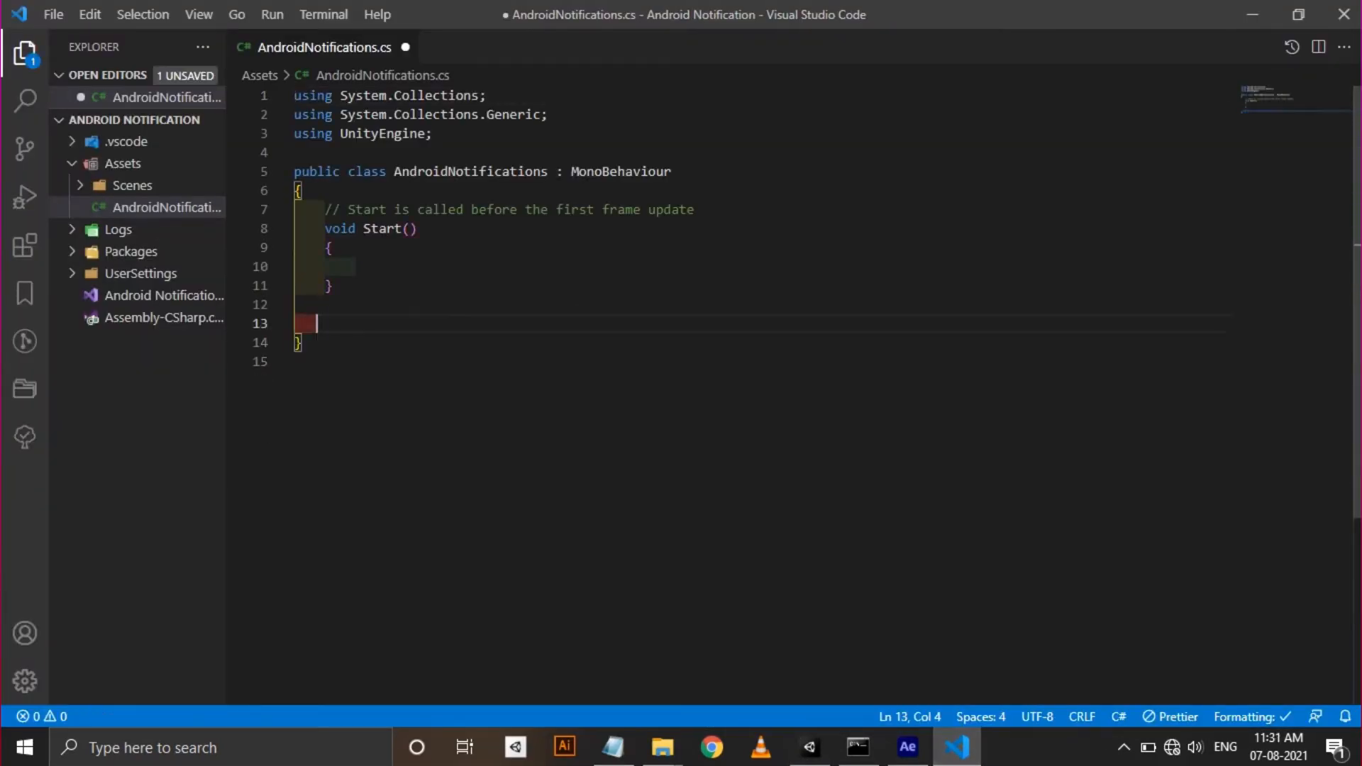
- Add a using directive for Unity.Notifications.Android at the top of the script
{"action": "type", "text": "usin"}
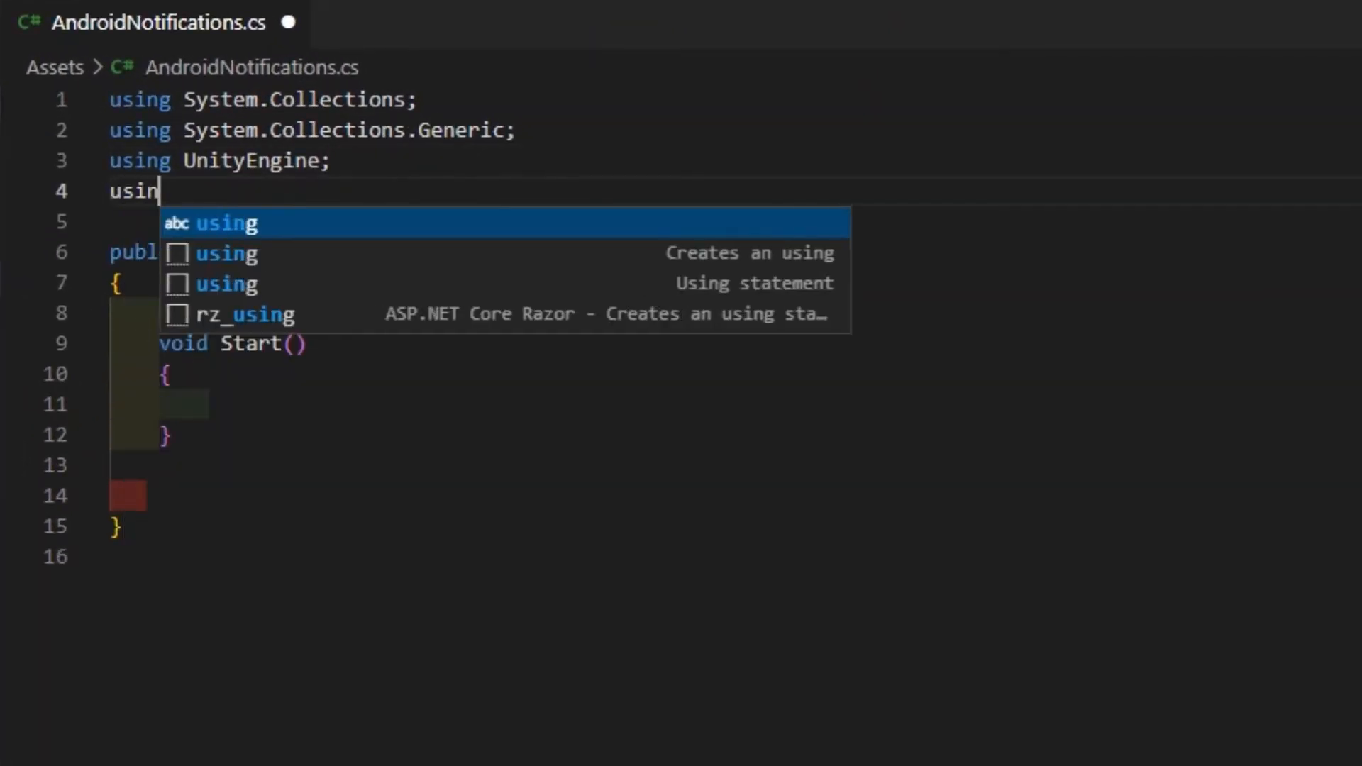
{"action": "type", "text": "g Unity.Notifi"}
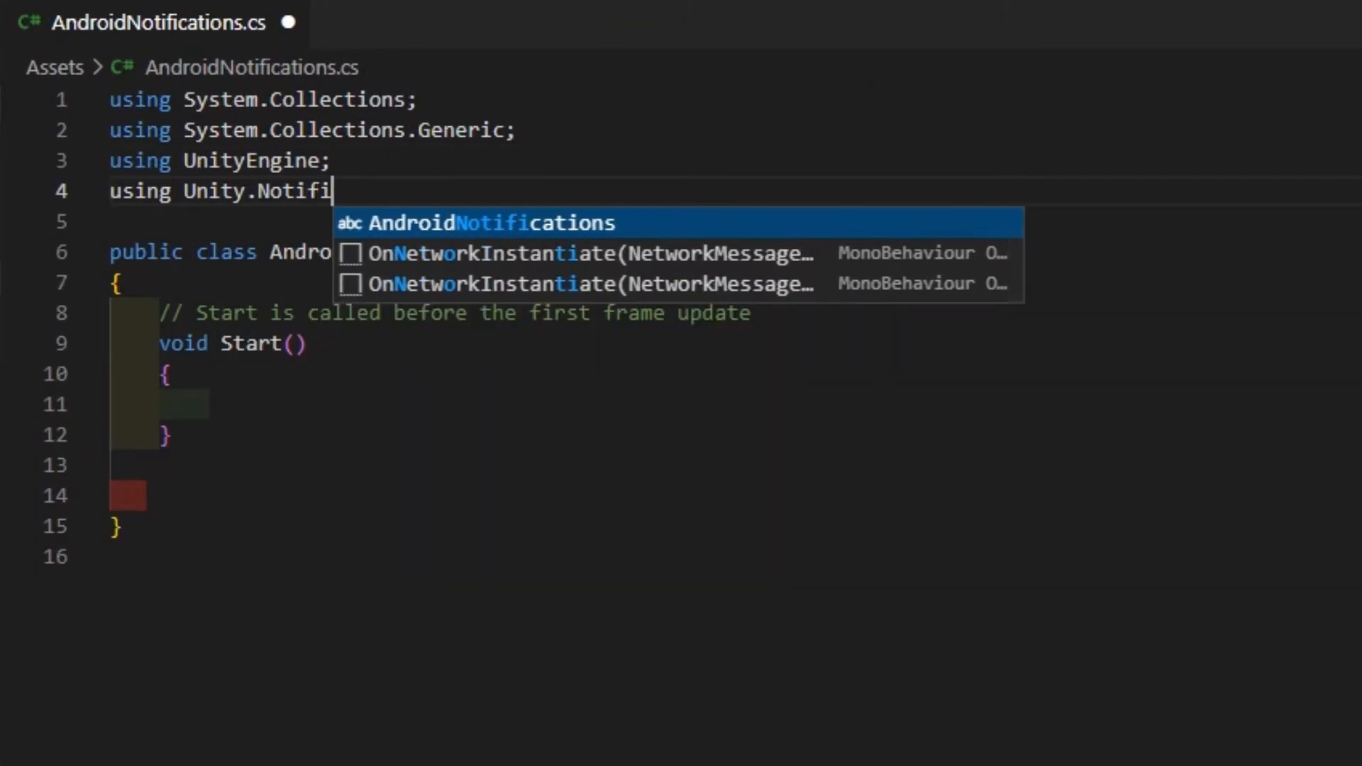
{"action": "key", "text": "Tab"}
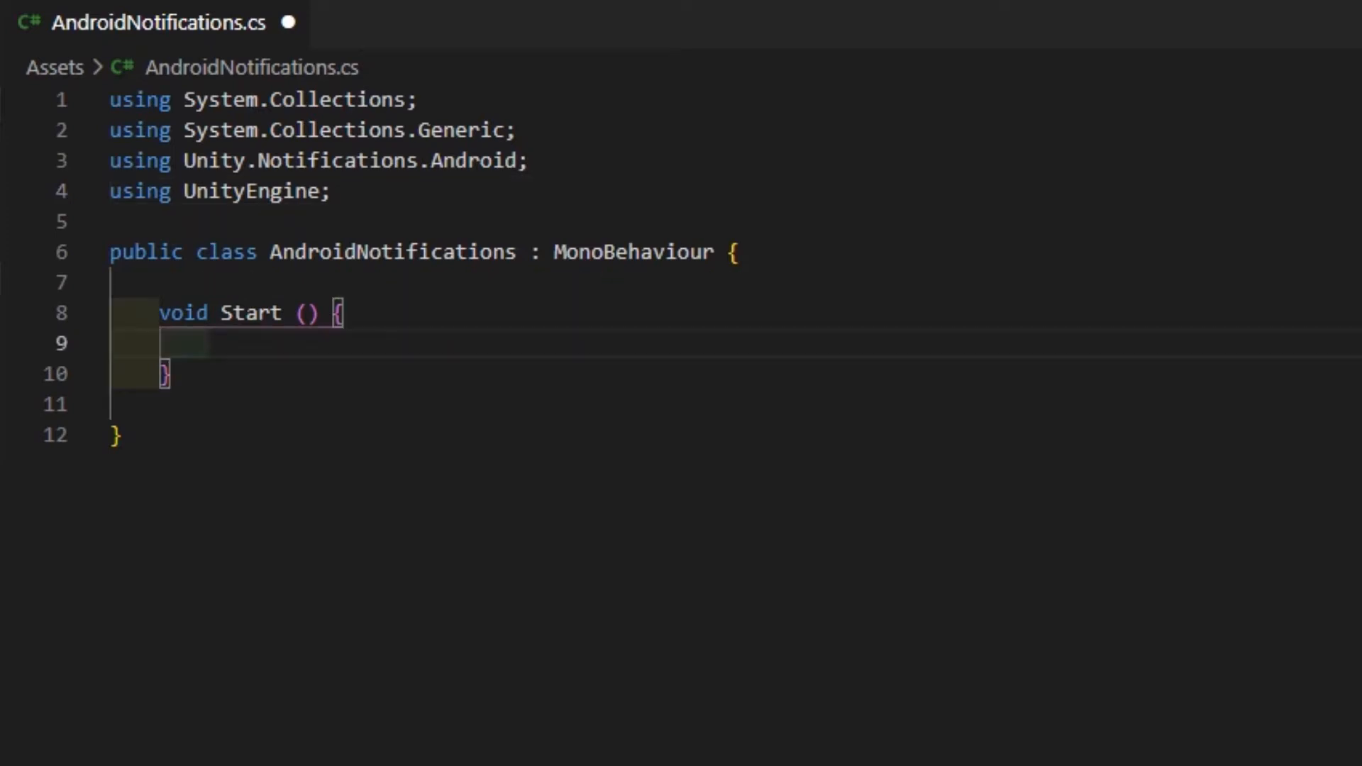
- Declare notificationChannel as a new AndroidNotificationChannel with Id "example_channel_id"
{"action": "type", "text": "AndroidNotification"}
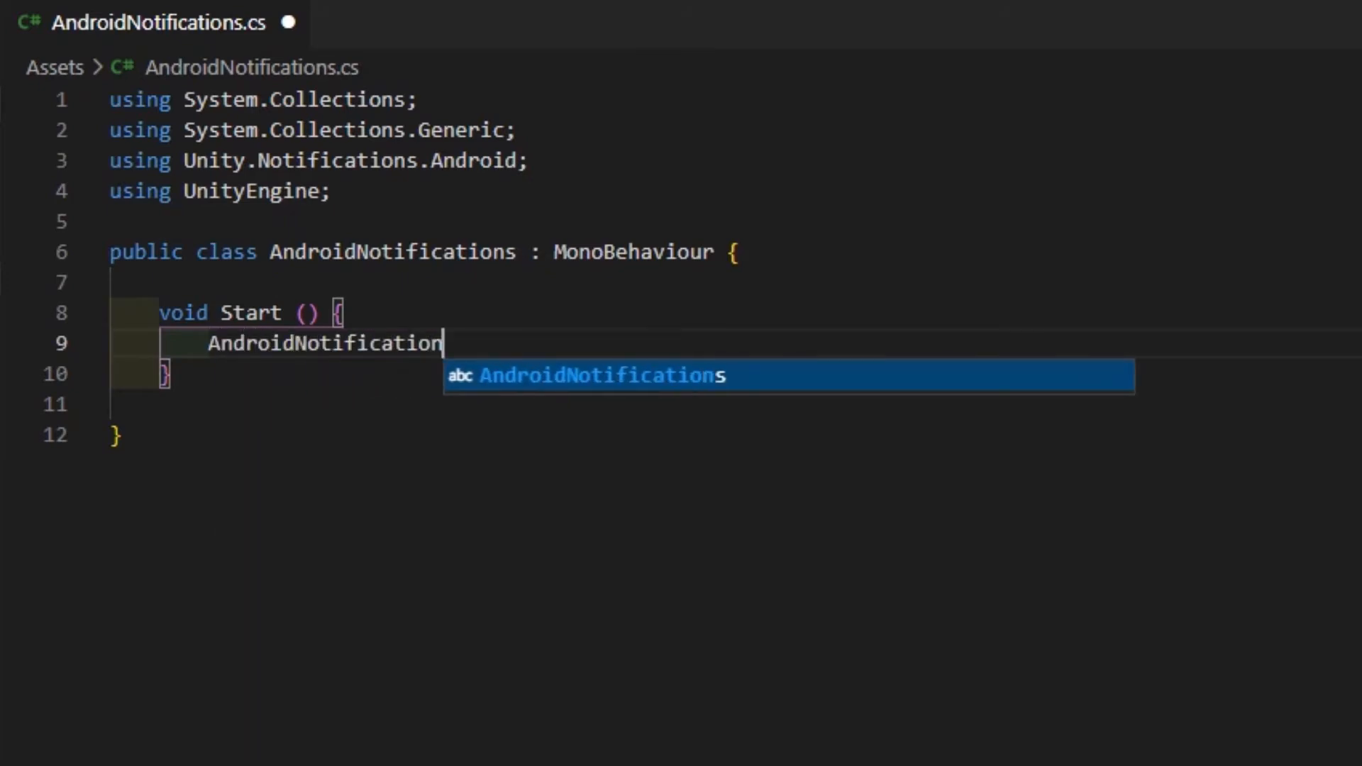
{"action": "type", "text": "Channel notification"}
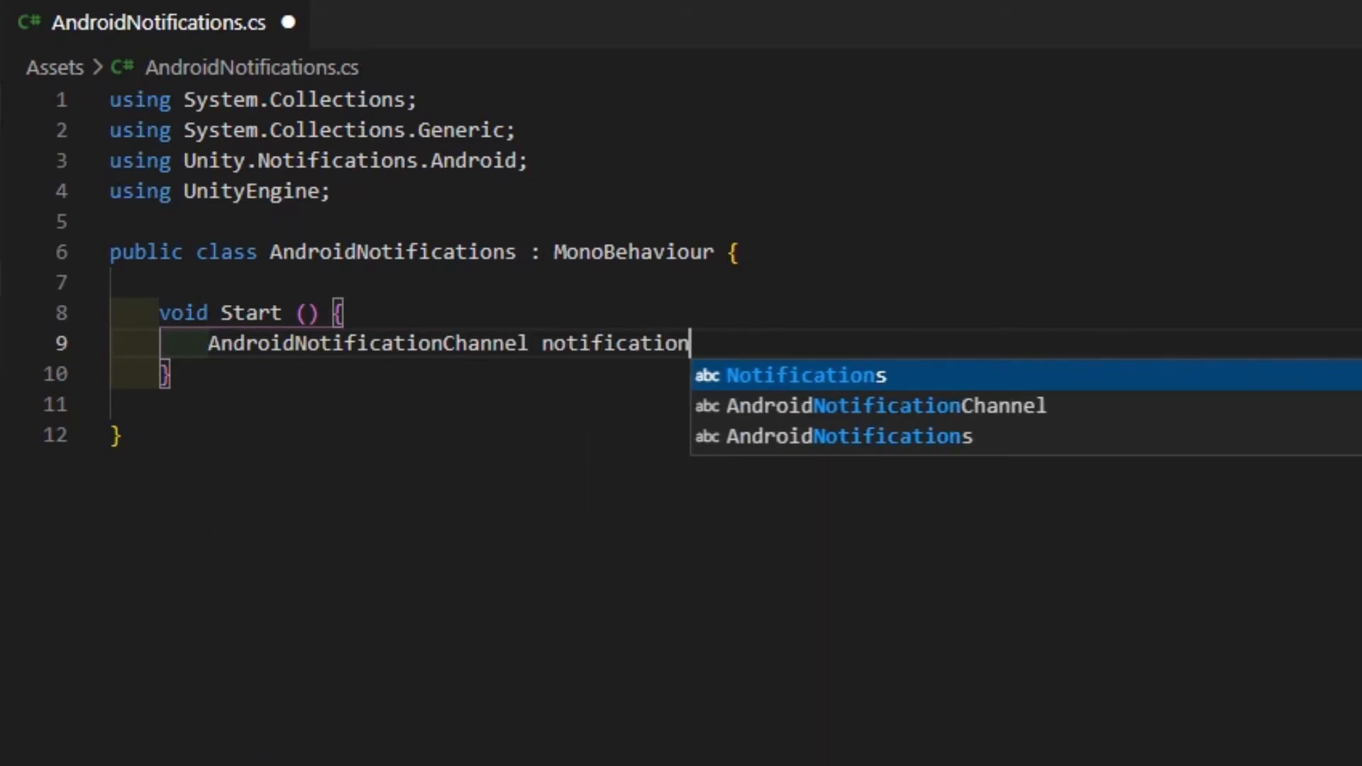
{"action": "type", "text": "Channel = new AndroidNotificationChannel () {"}
{"action": "type", "text": "Id ="}
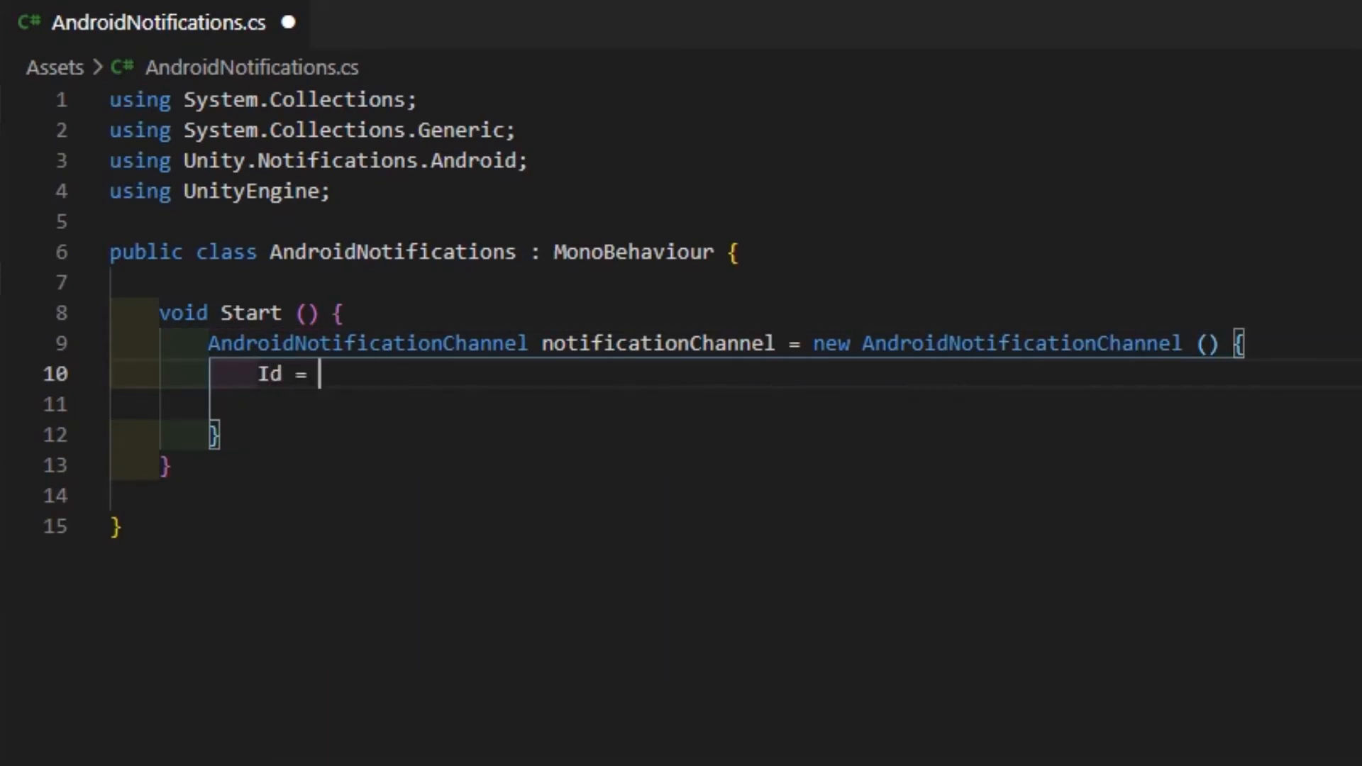
{"action": "type", "text": "\"exampl\""}
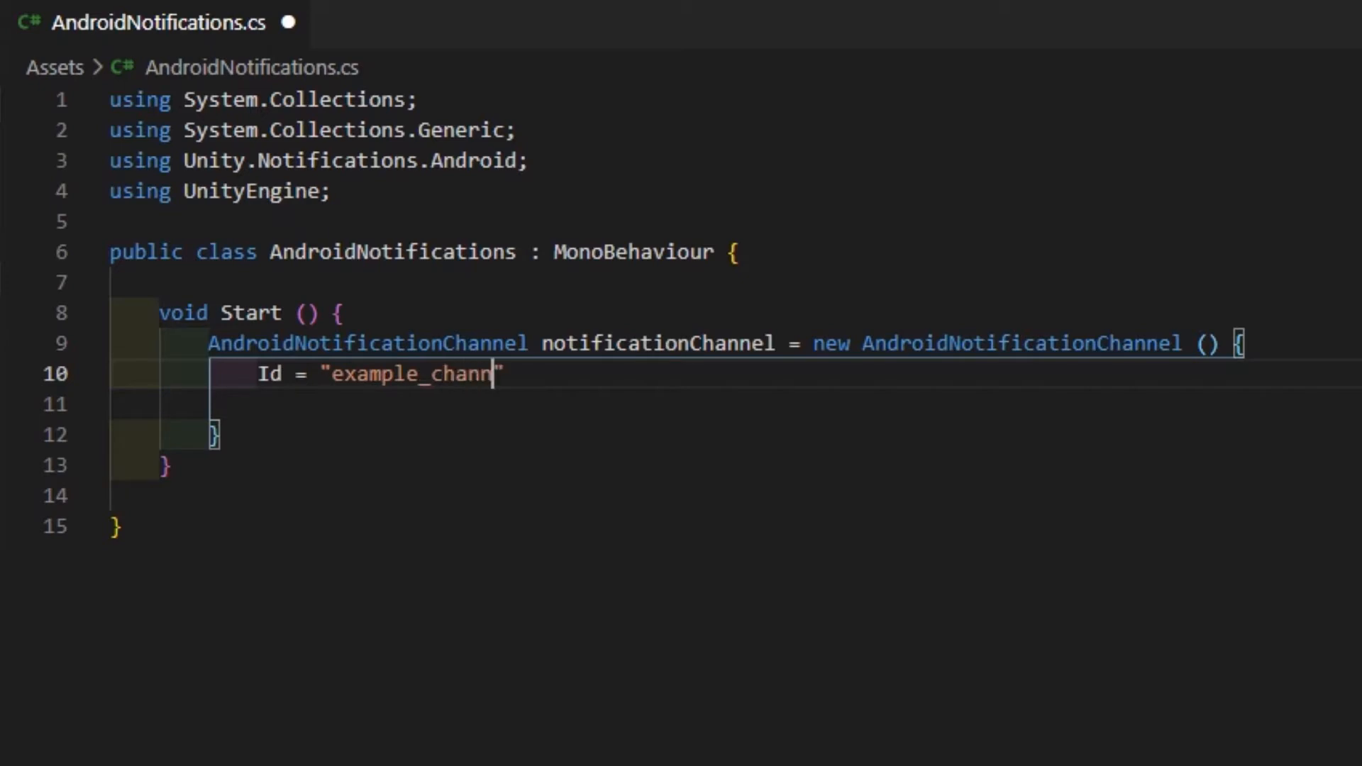
{"action": "type", "text": "el_id"}
{"action": "left_click", "coordinate": [734, 405]}
{"action": "type", "text": "Name = \""}
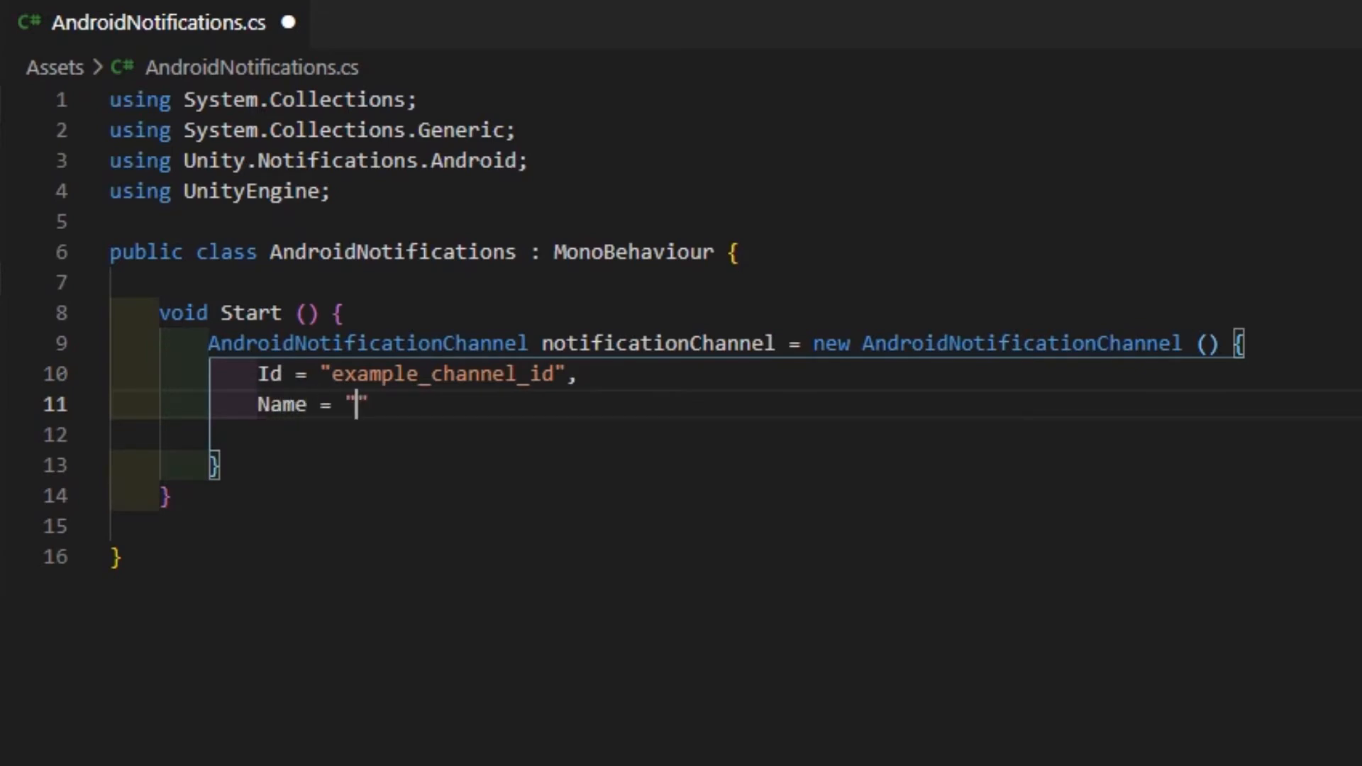
- Give the channel Name "Default Channel" and Importance.High
{"action": "type", "text": "Default c"}
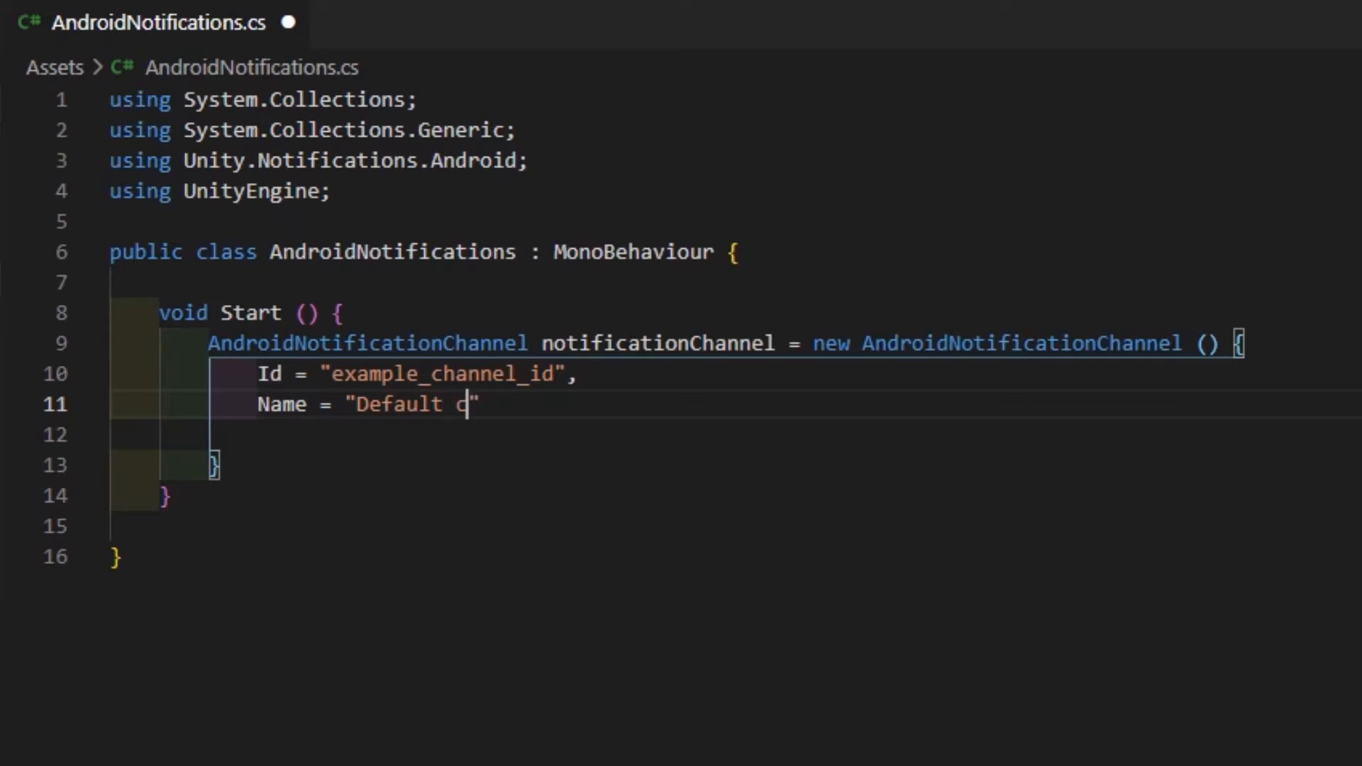
{"action": "type", "text": "hannel"}
{"action": "left_click", "coordinate": [734, 434]}
{"action": "type", "text": "Im"}
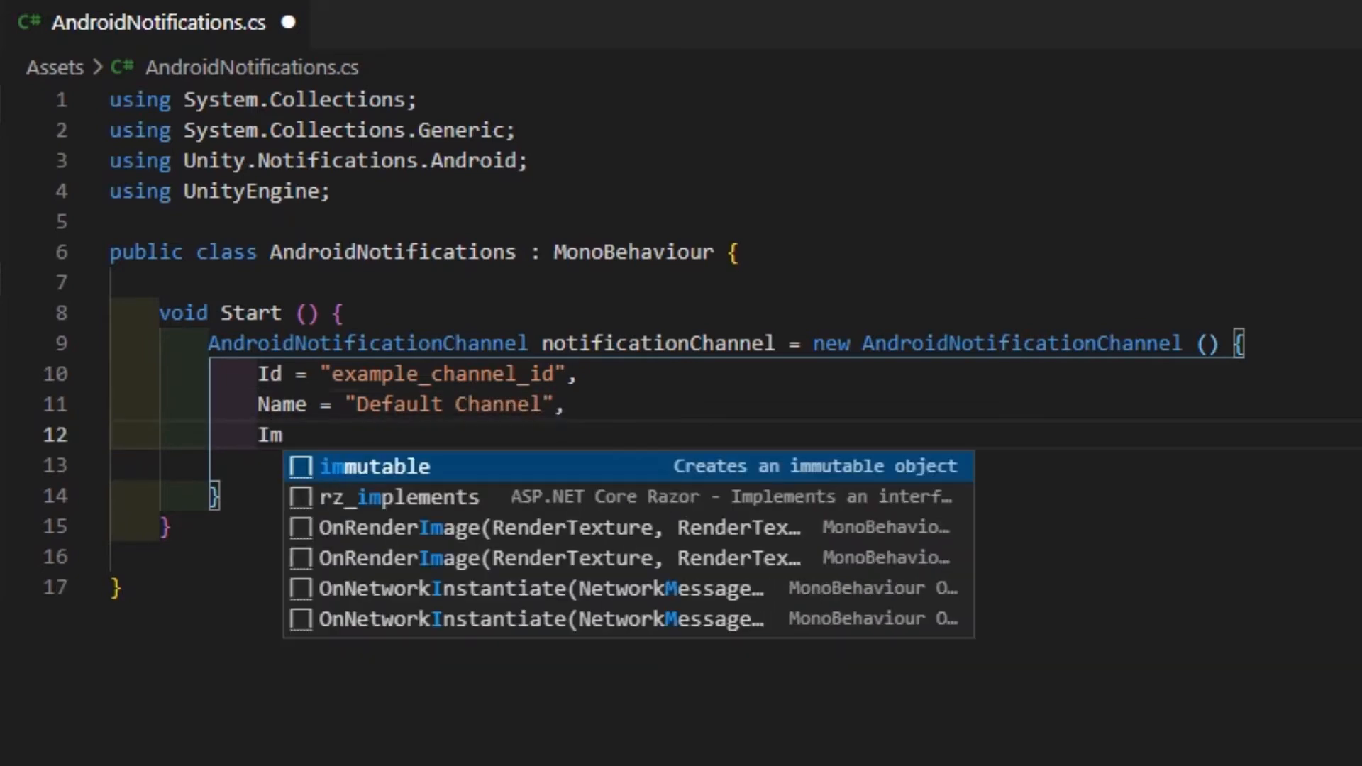
{"action": "type", "text": "portance = Importance."}
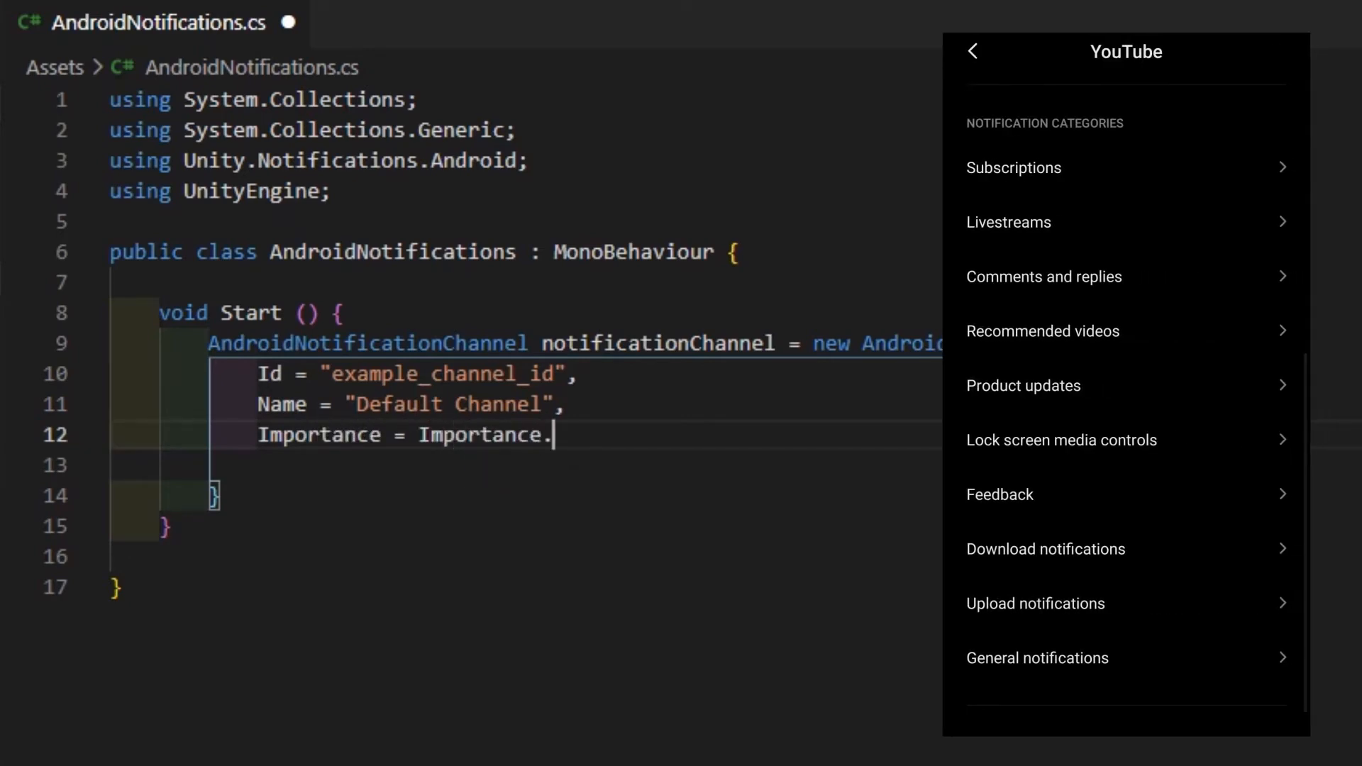
{"action": "type", "text": "High,"}
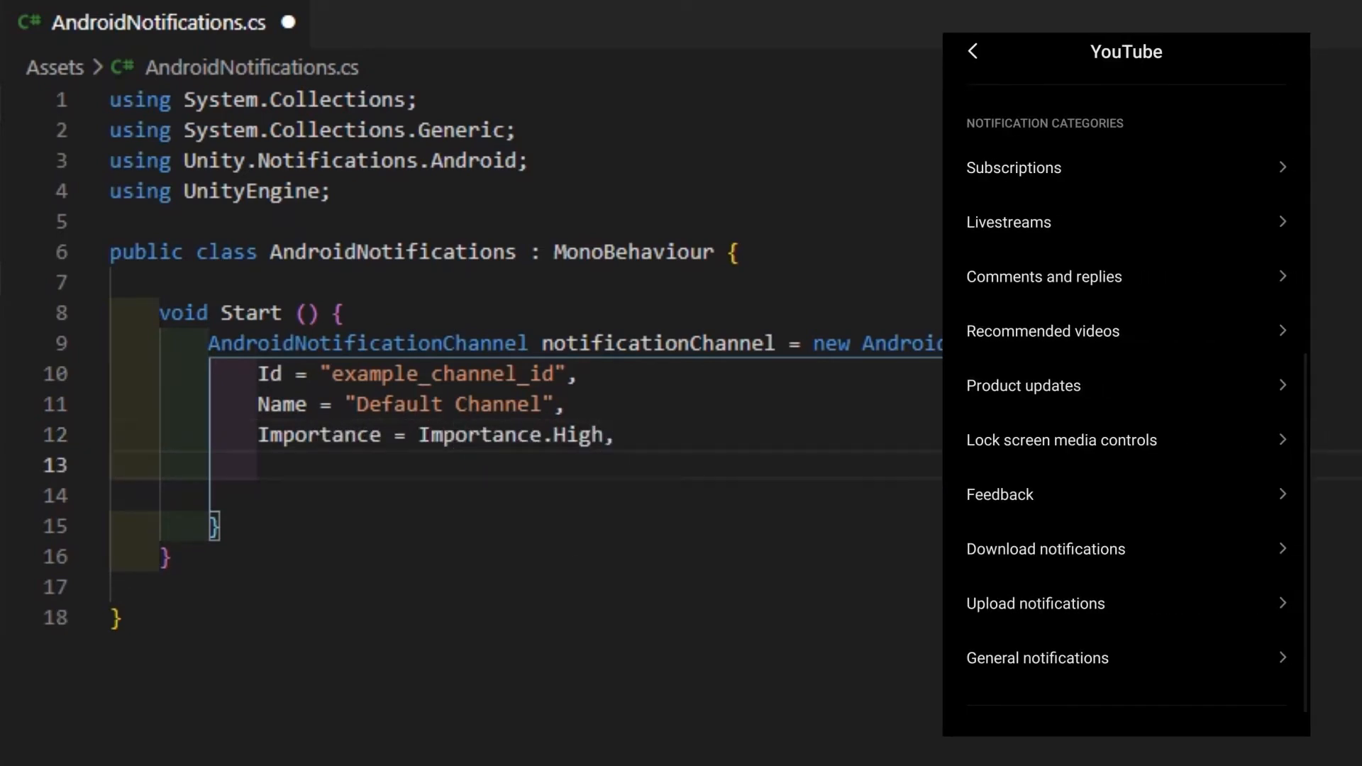
- Set the channel Description to "Generic Notifications"
{"action": "type", "text": "Descri"}
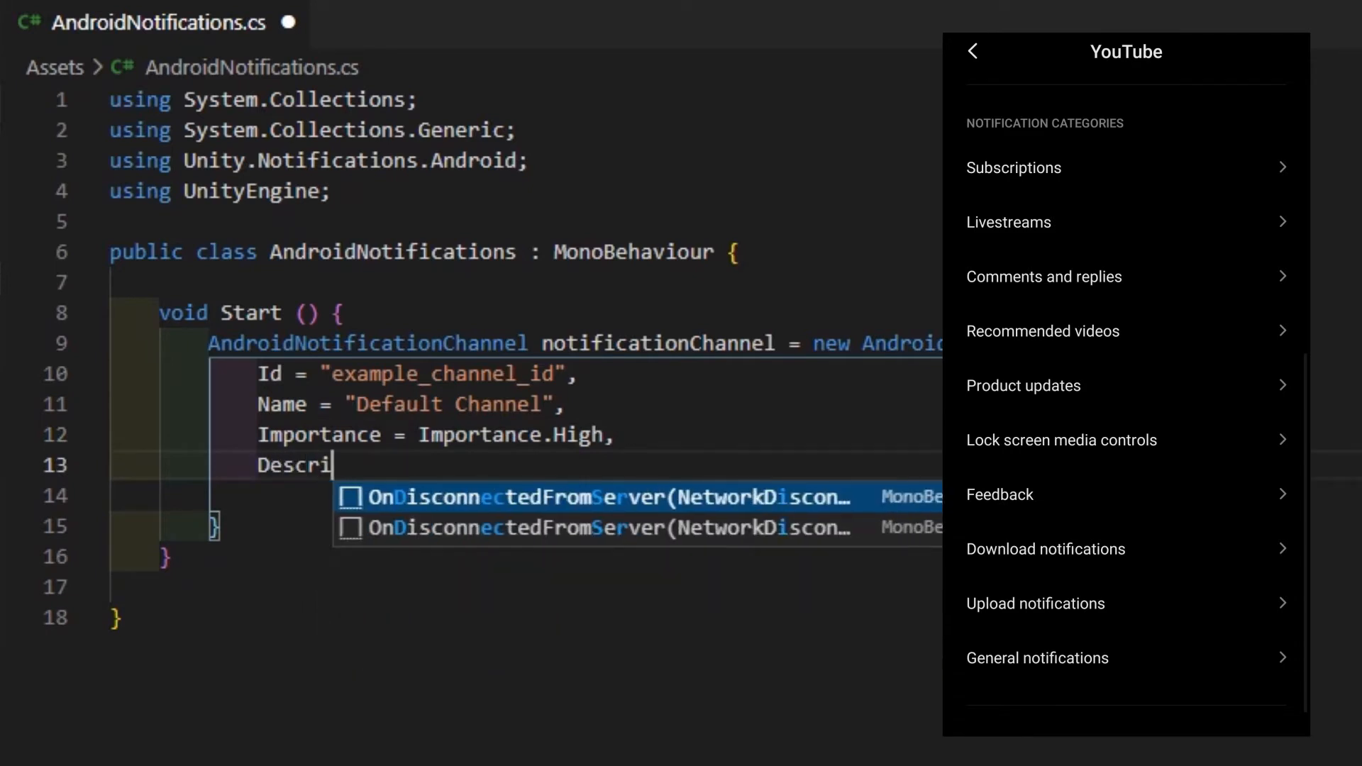
{"action": "type", "text": "ption"}
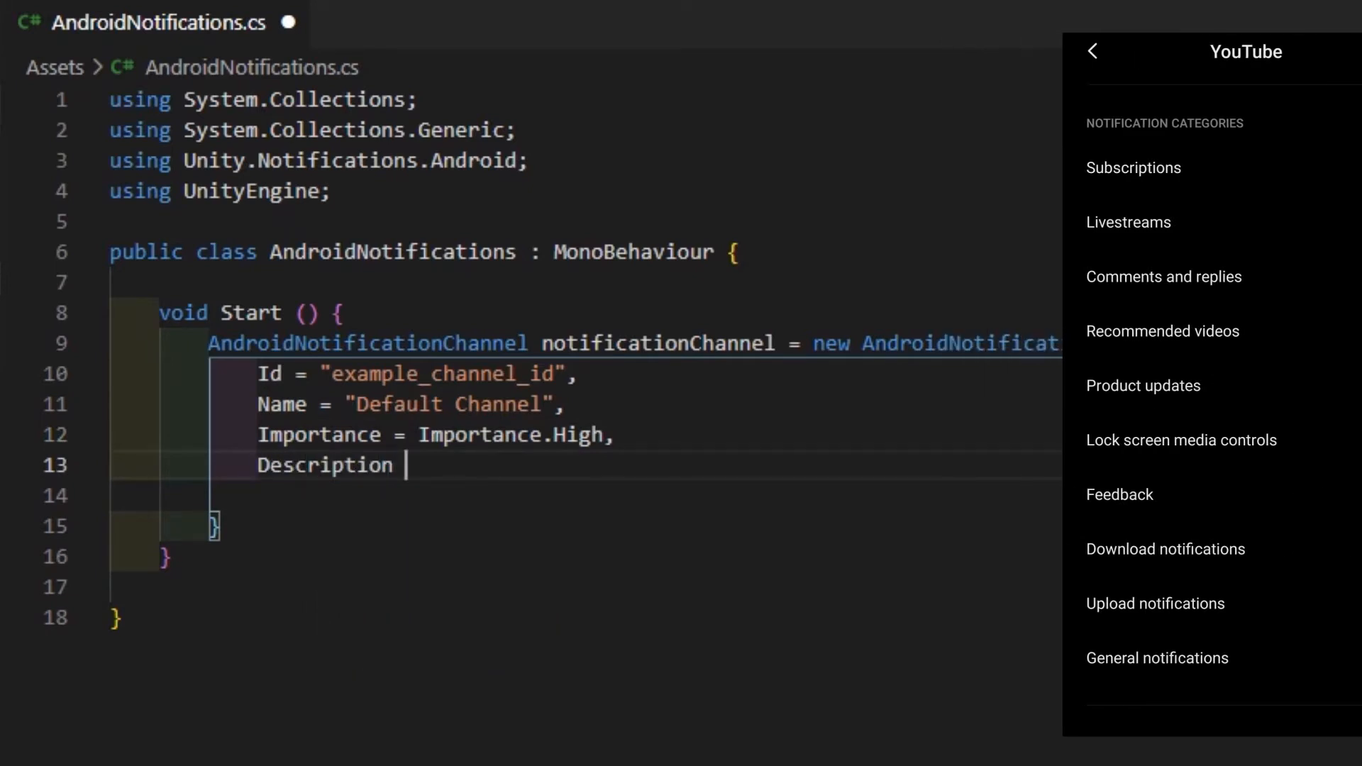
{"action": "type", "text": "= \"\""}
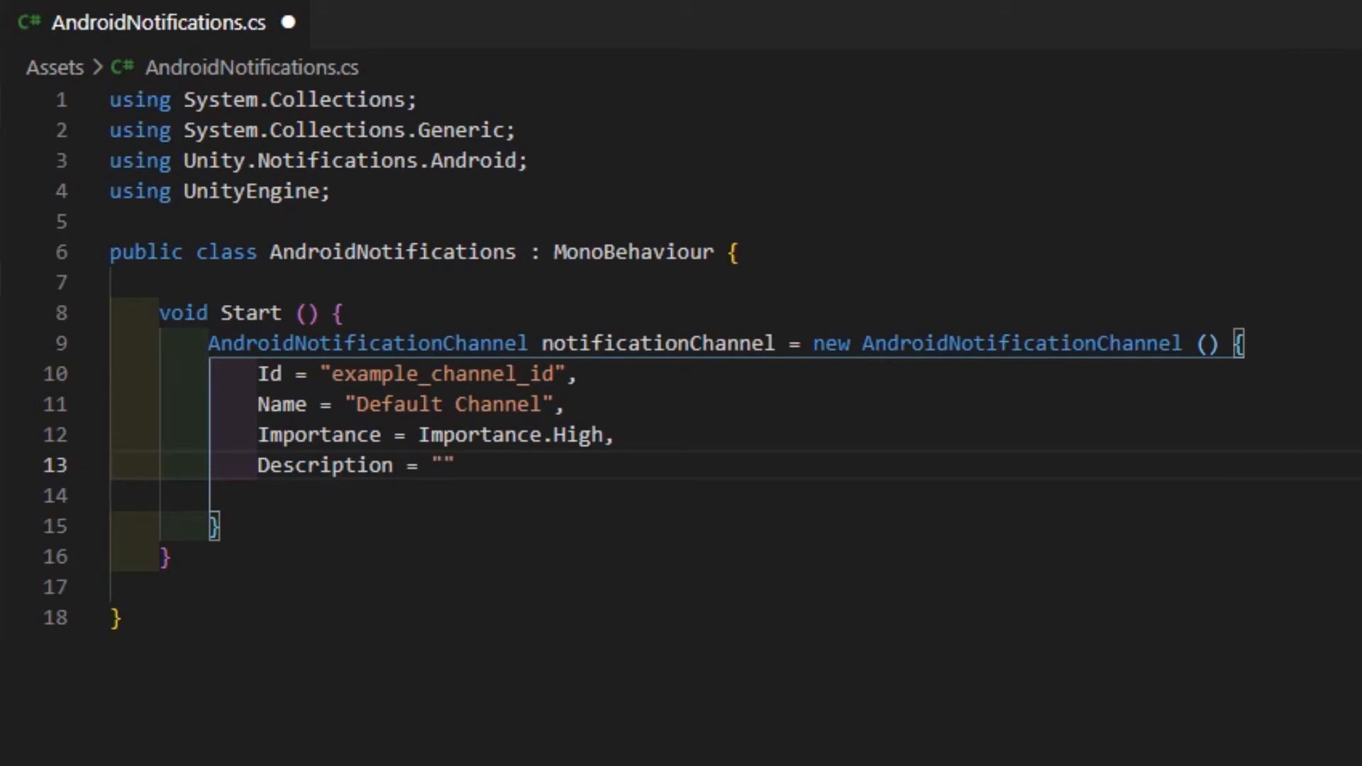
{"action": "type", "text": "Ge"}
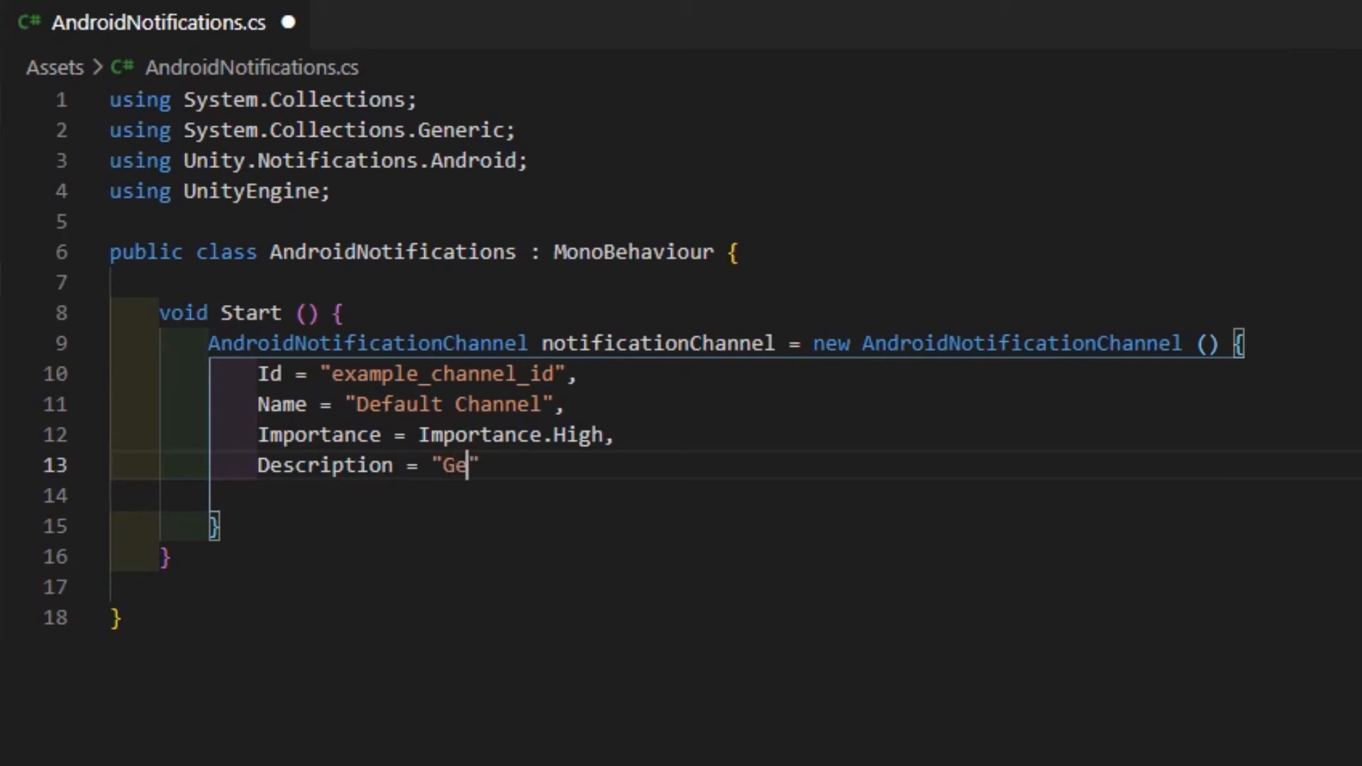
{"action": "type", "text": "neric N"}
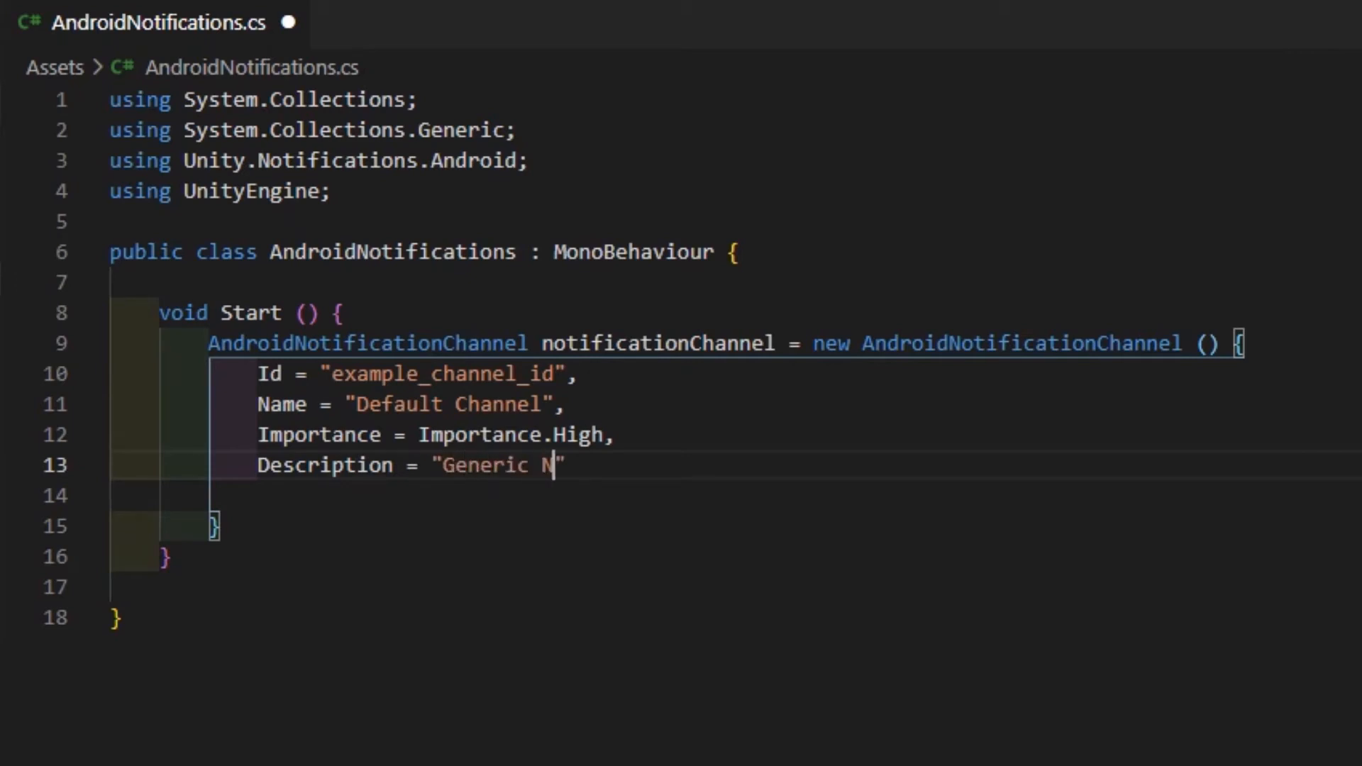
{"action": "type", "text": "otifica"}
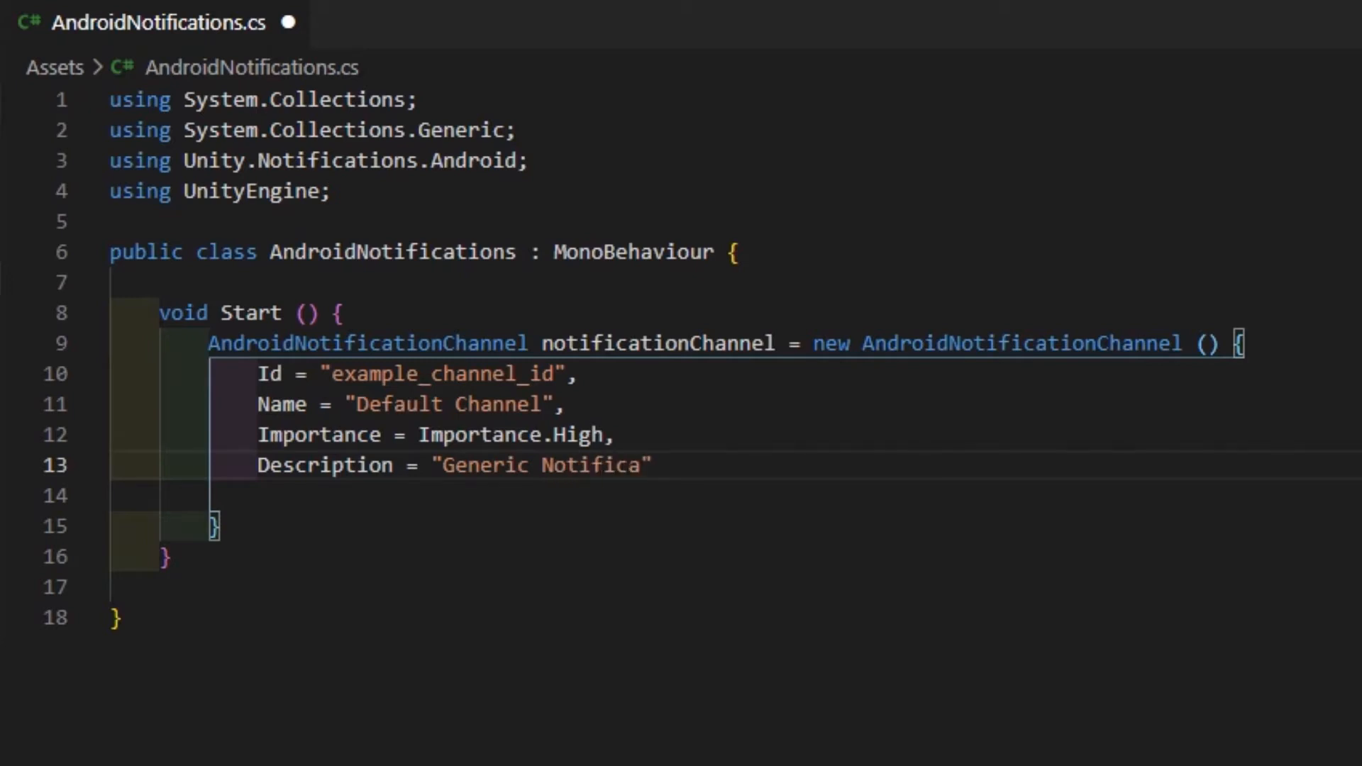
{"action": "type", "text": "tions"}
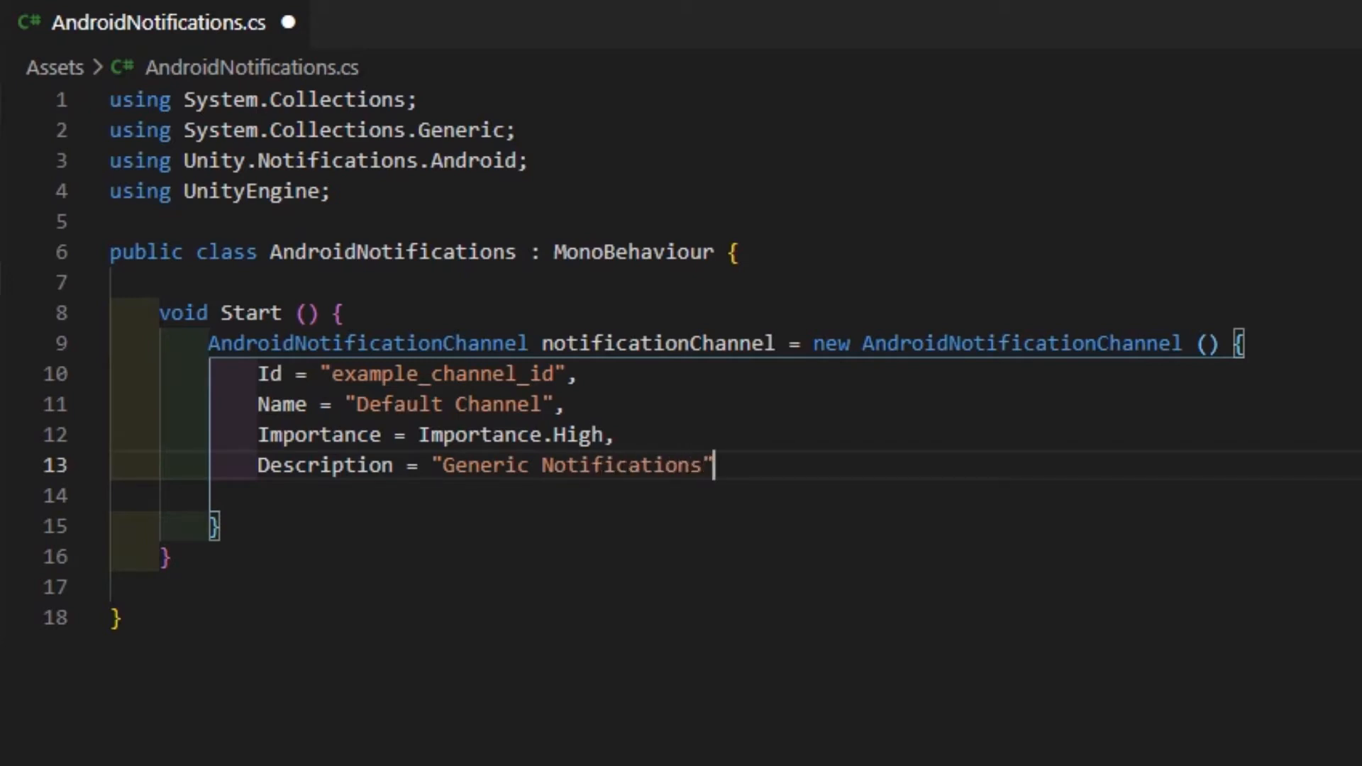
{"action": "type", "text": ","}
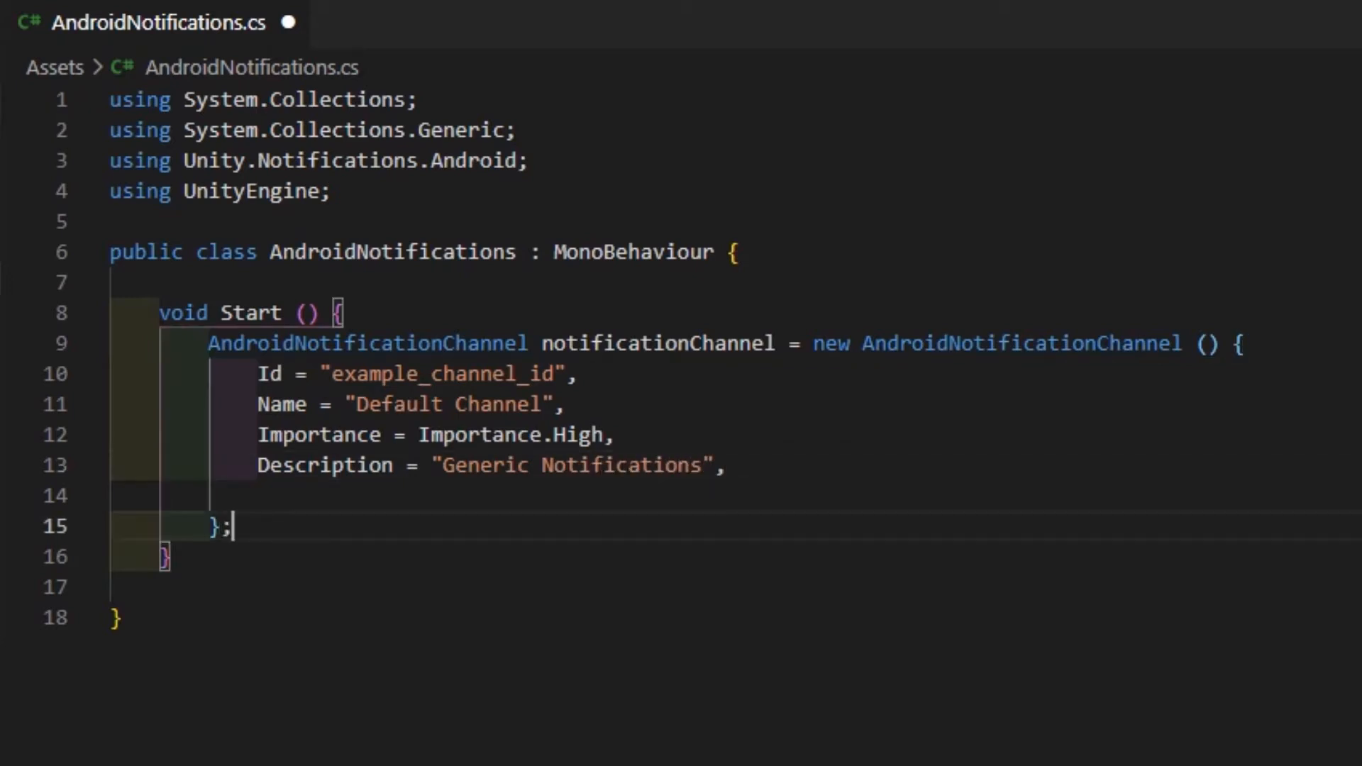
- Start a new AndroidNotification, add notification.SmallIcon and ShowTimestamp = true assignments
{"action": "type", "text": "AndroidNotificationCenter.RegisterNotificationChannel (notificationChannel);"}
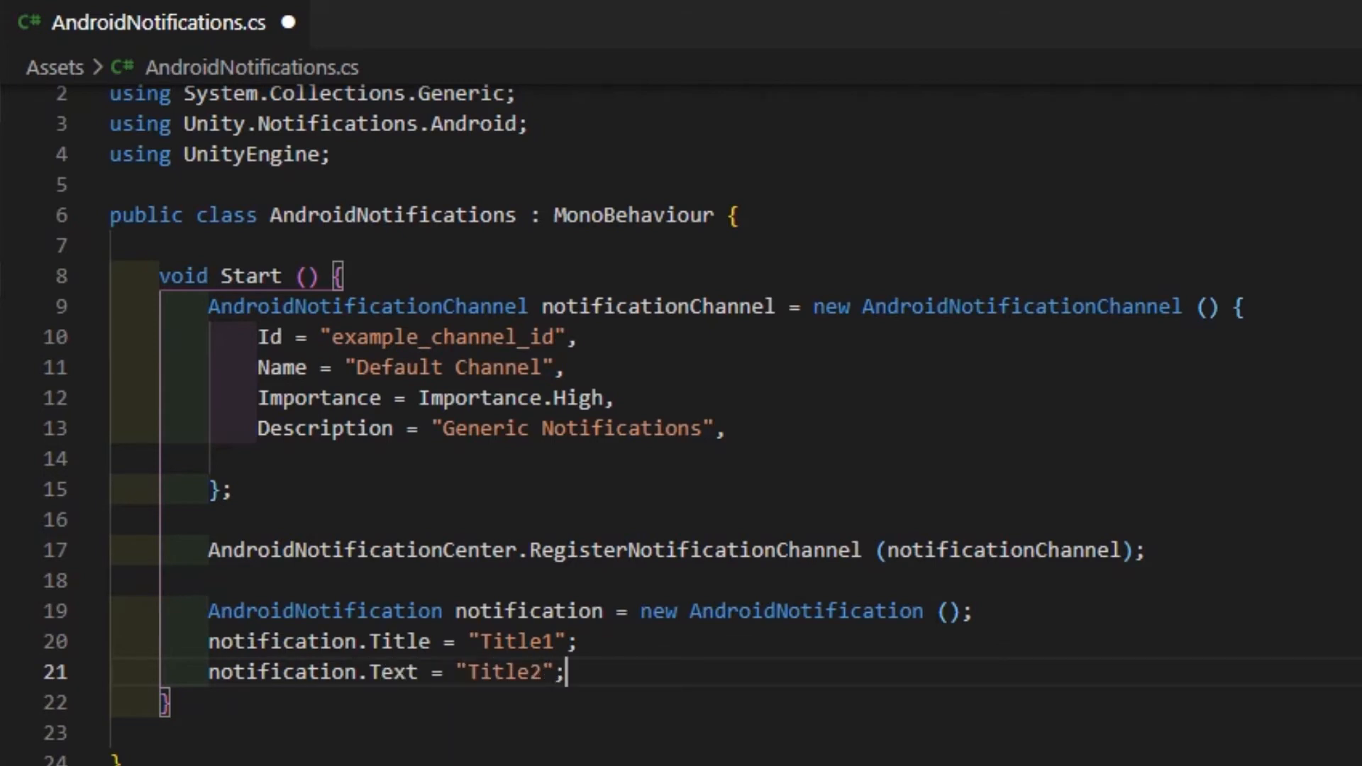
{"action": "type", "text": "notification.SmallIcon ="}
{"action": "type", "text": "notification.LargeIcon ="}
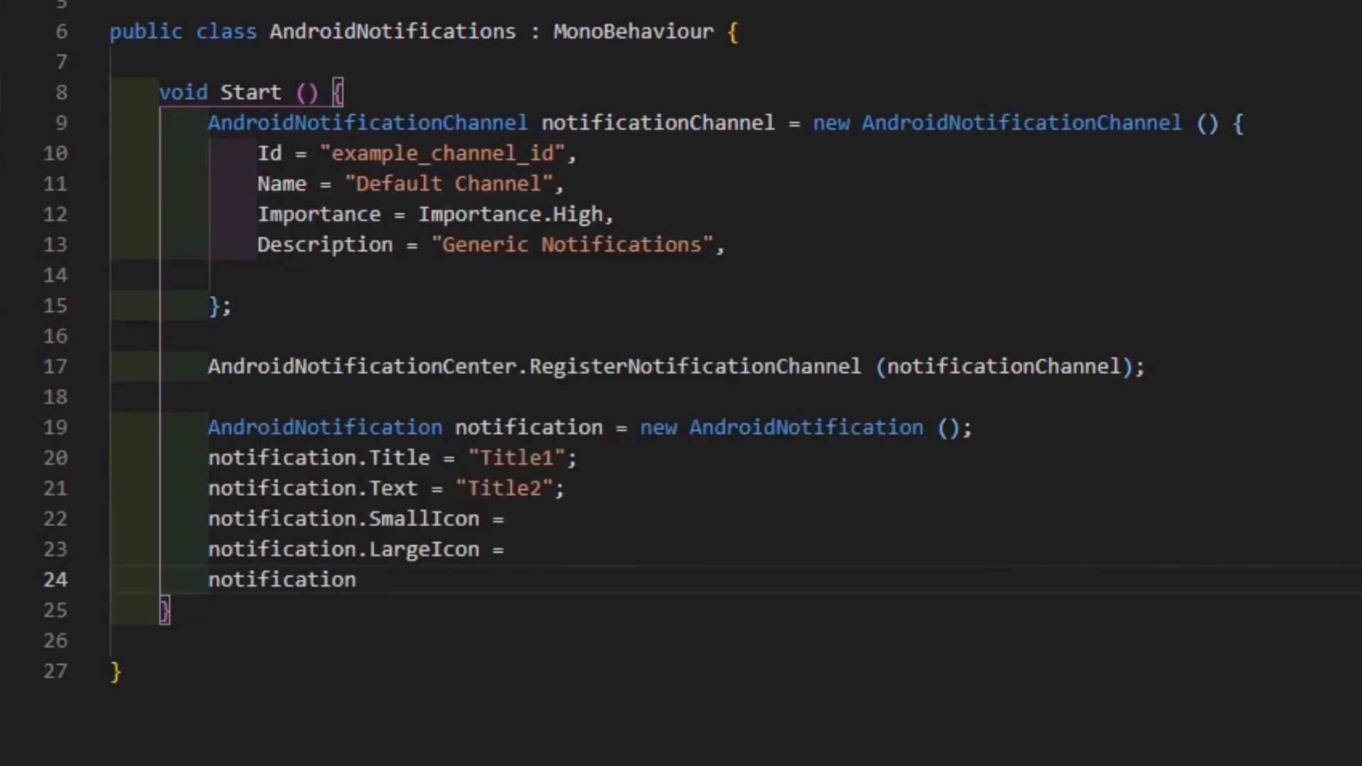
{"action": "type", "text": ".ShowTimesta"}
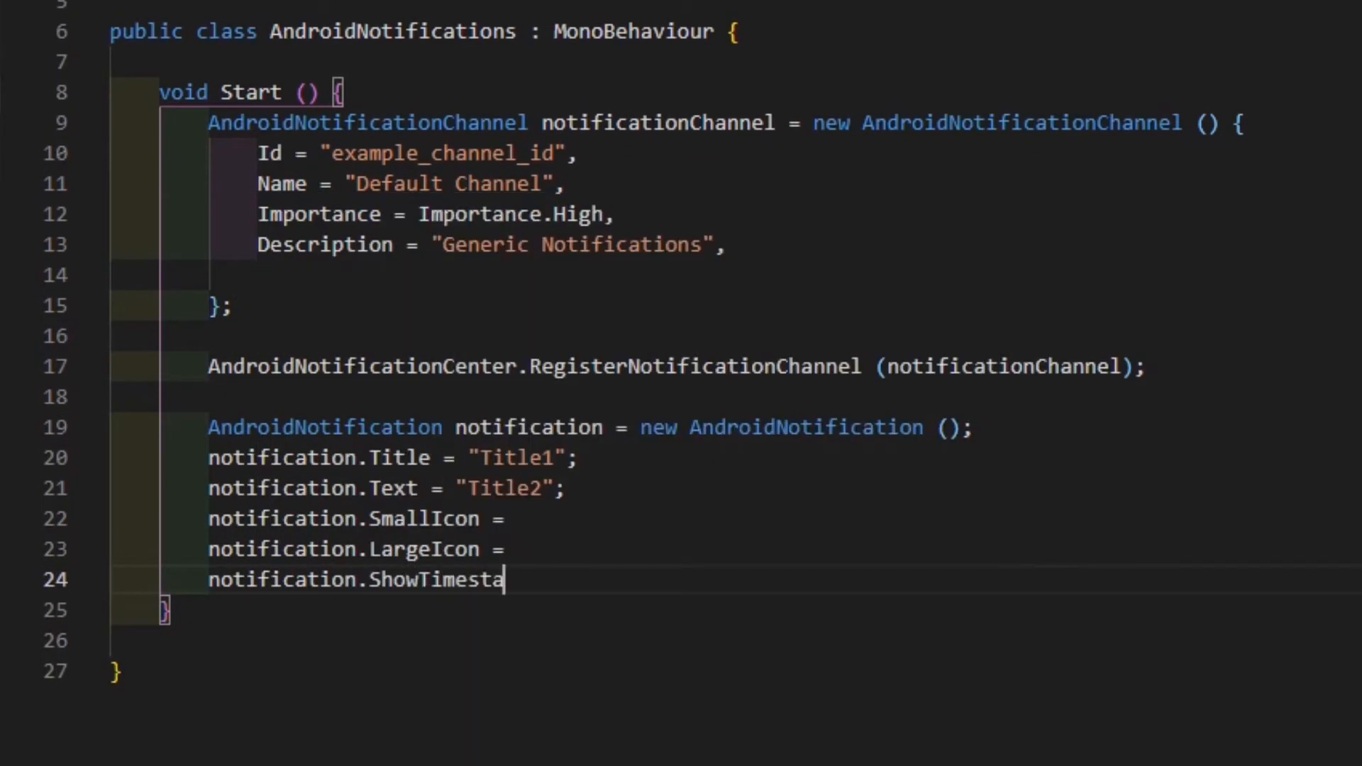
{"action": "type", "text": "mp = true;"}
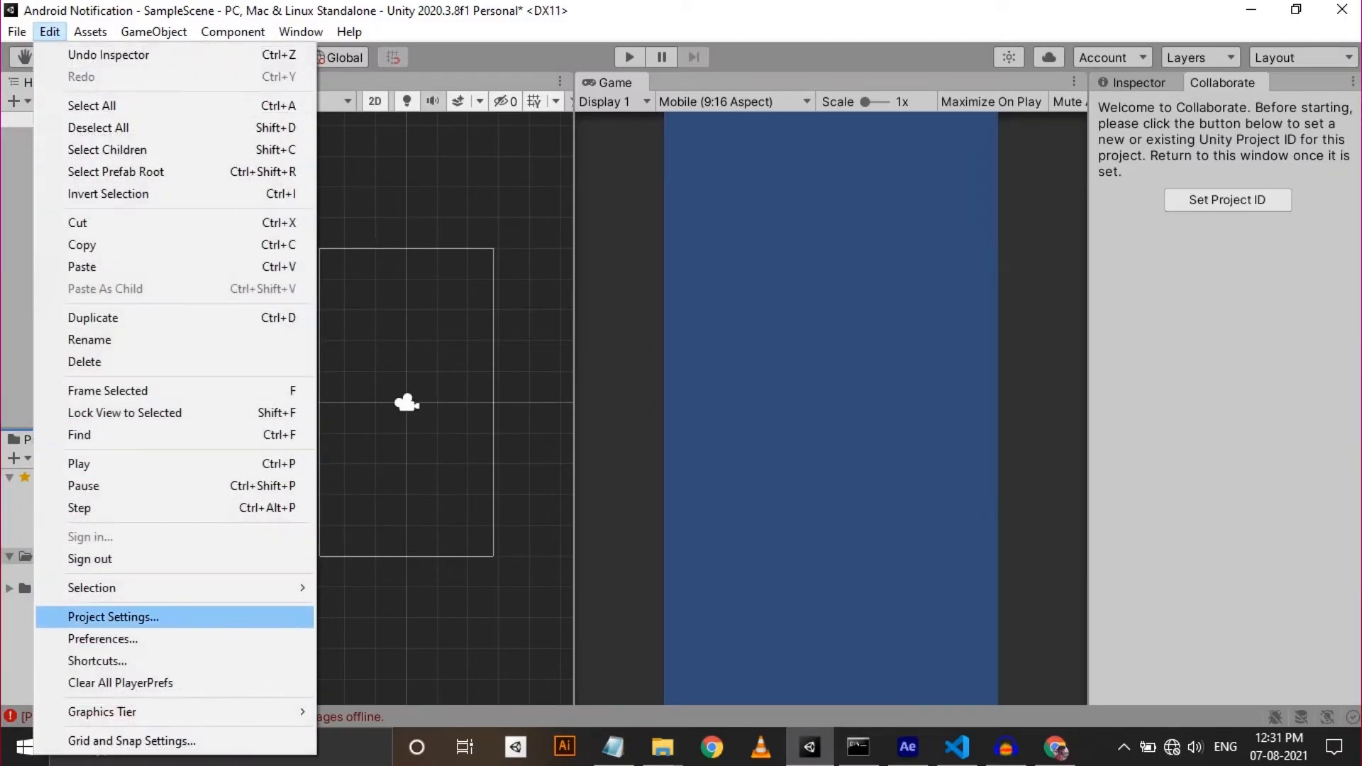
- In Project Settings > Mobile Notifications, add a new Notification Icons entry
{"action": "left_click", "coordinate": [114, 617]}
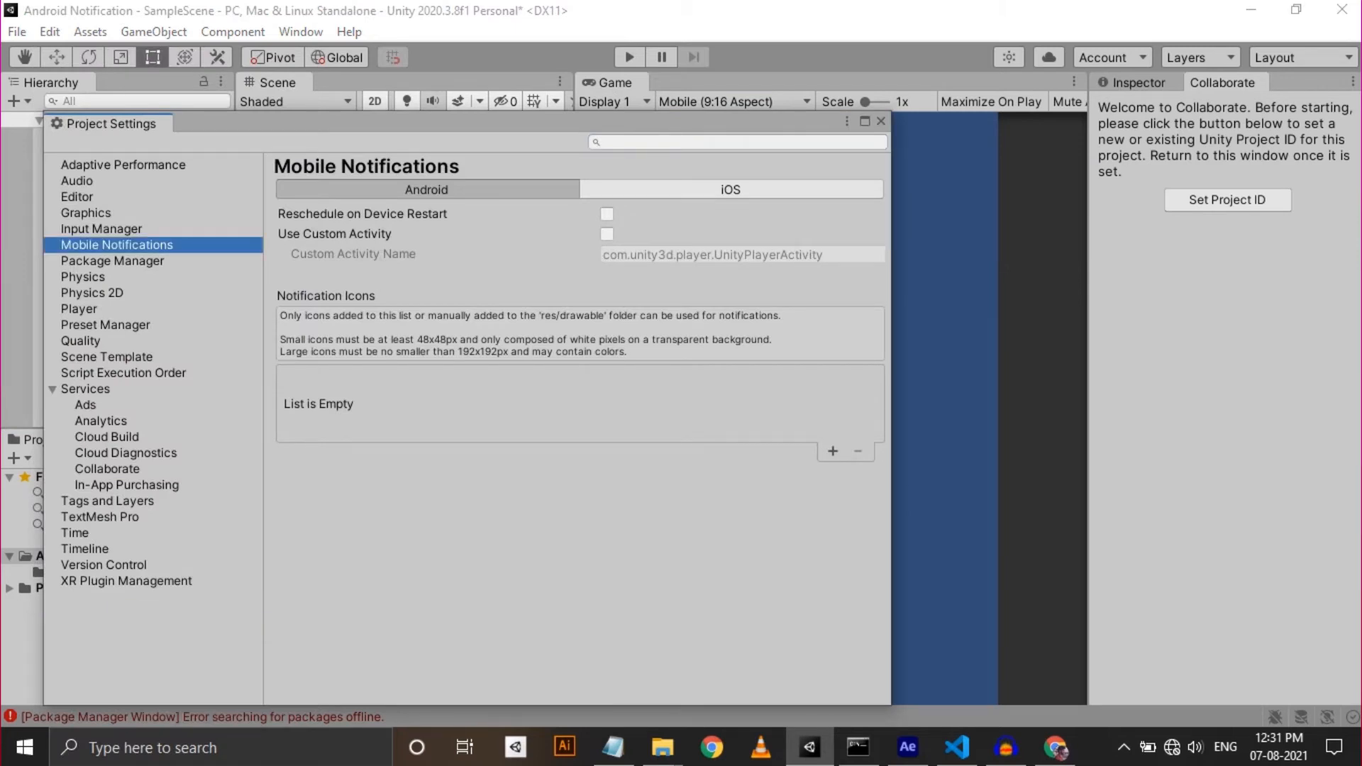
{"action": "mouse_move", "coordinate": [831, 452]}
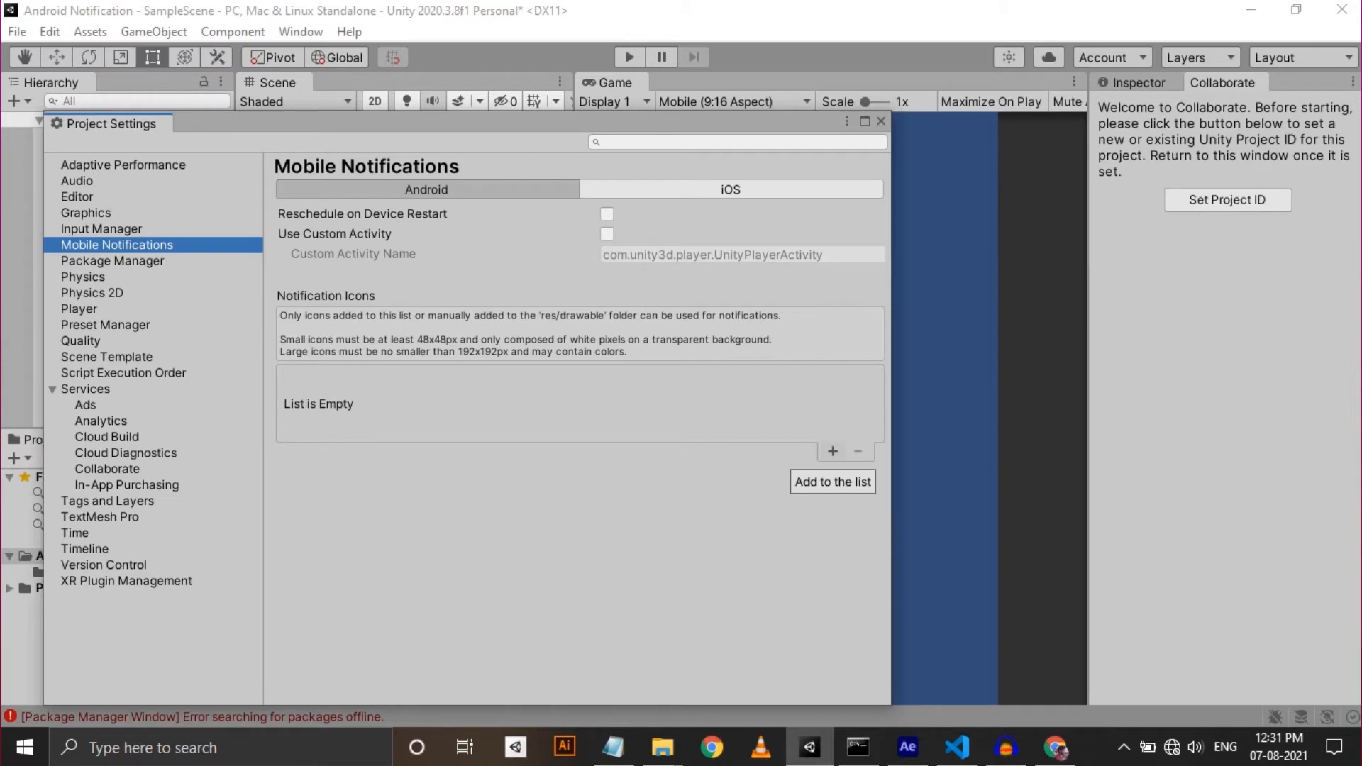
{"action": "left_click", "coordinate": [831, 452]}
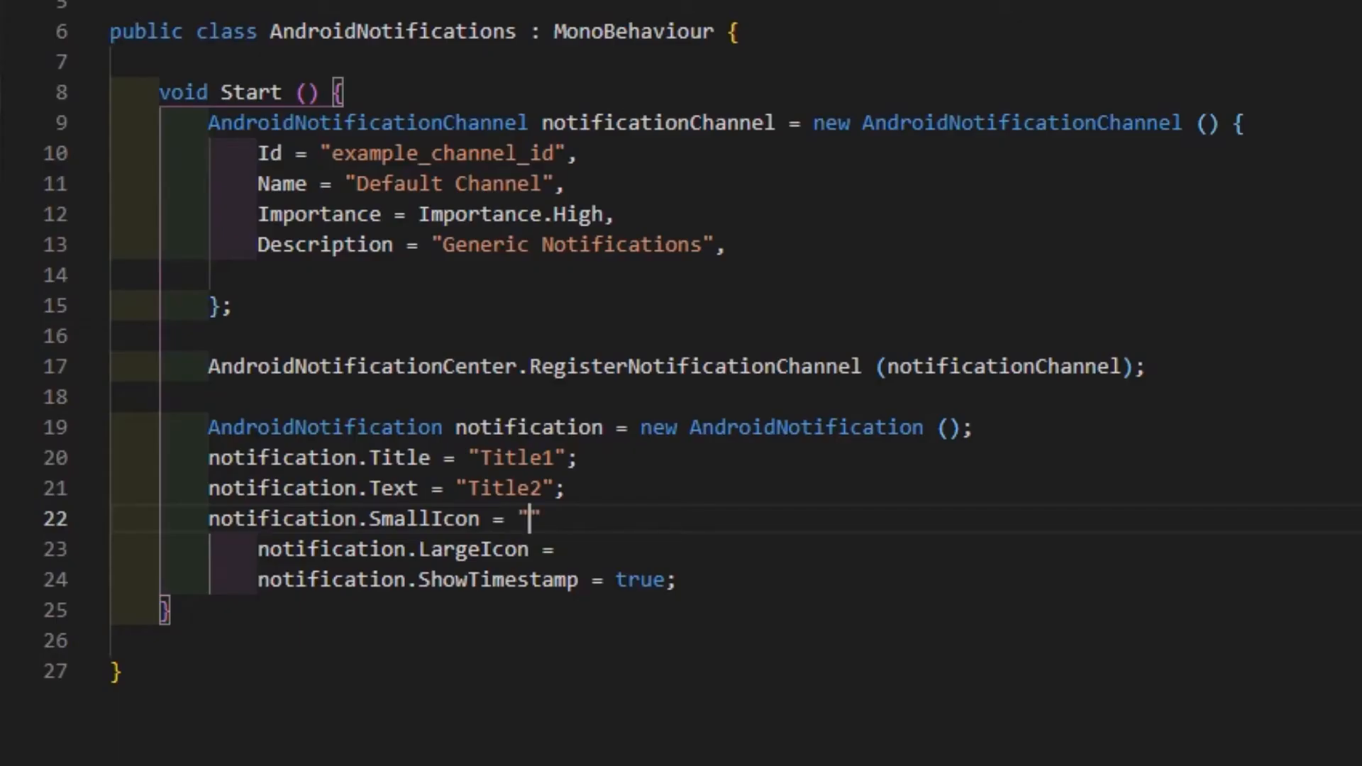
- Set SmallIcon "icon_1", LargeIcon "icon_2" and FireTime = System.DateTime.Now.AddSeconds(20)
{"action": "type", "text": "icon_1"}
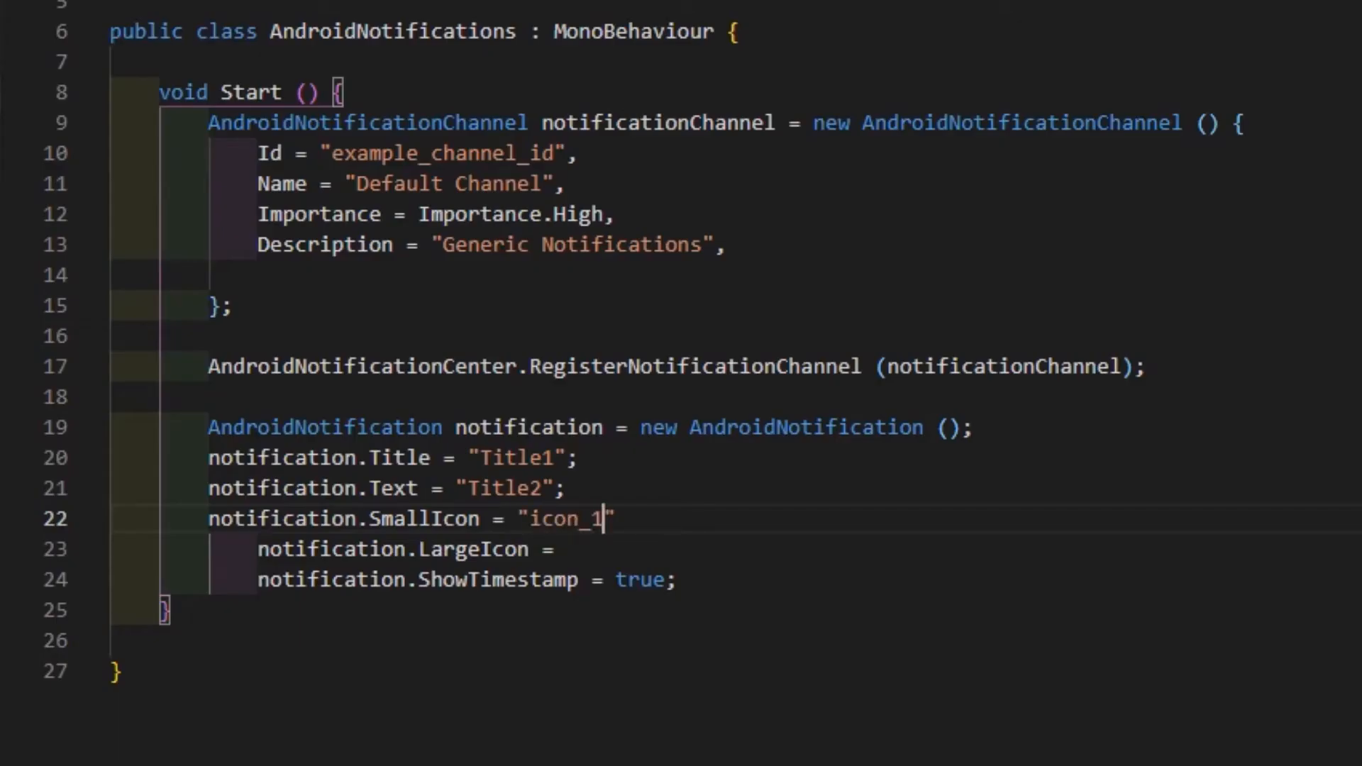
{"action": "type", "text": "\"i\""}
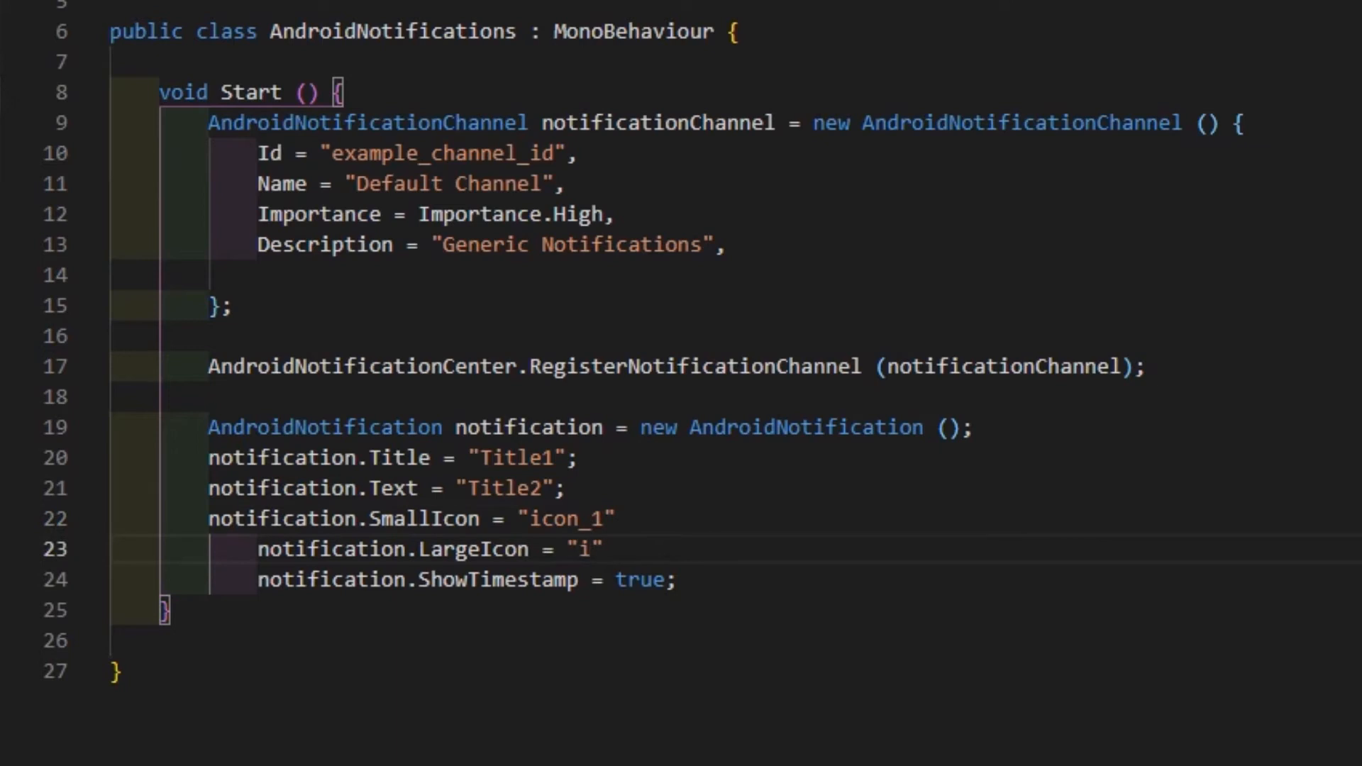
{"action": "type", "text": "con_2"}
{"action": "type", "text": "notification"}
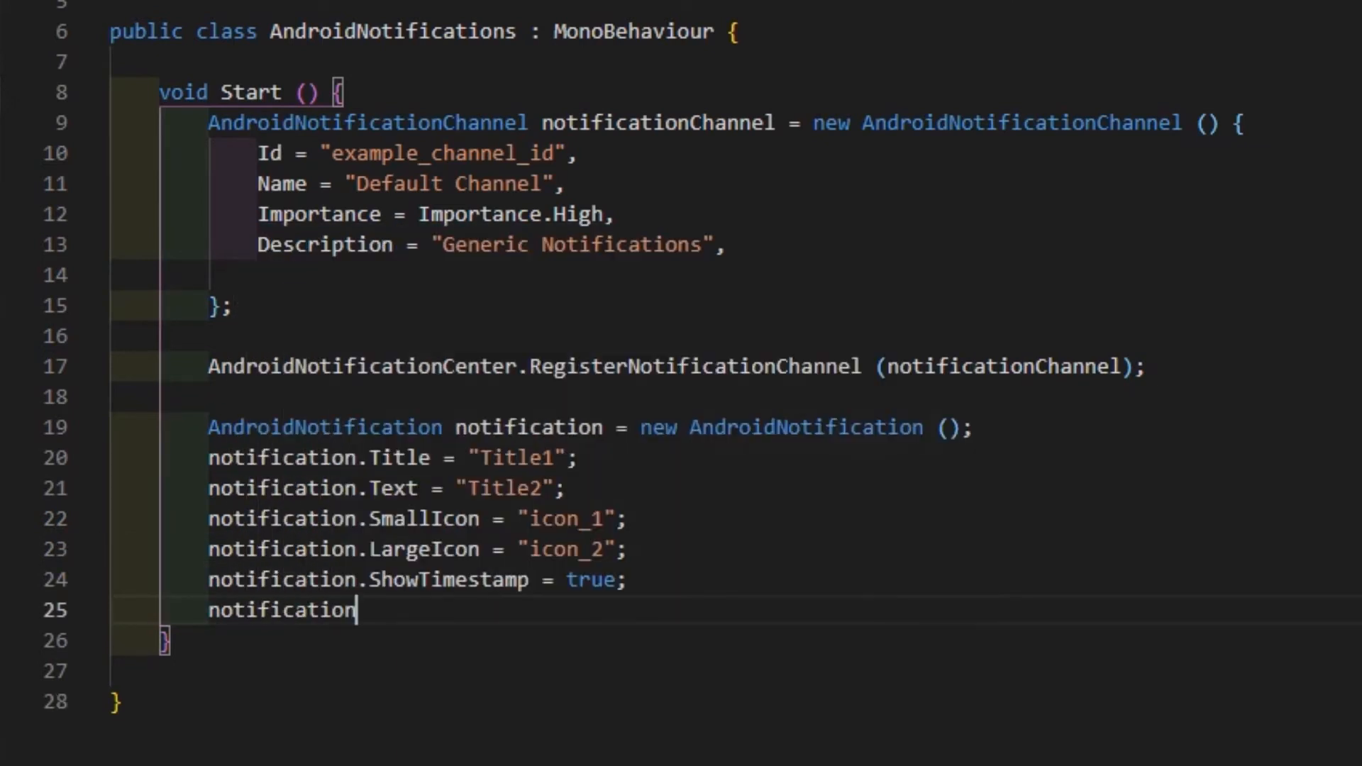
{"action": "type", "text": ".FireTime ="}
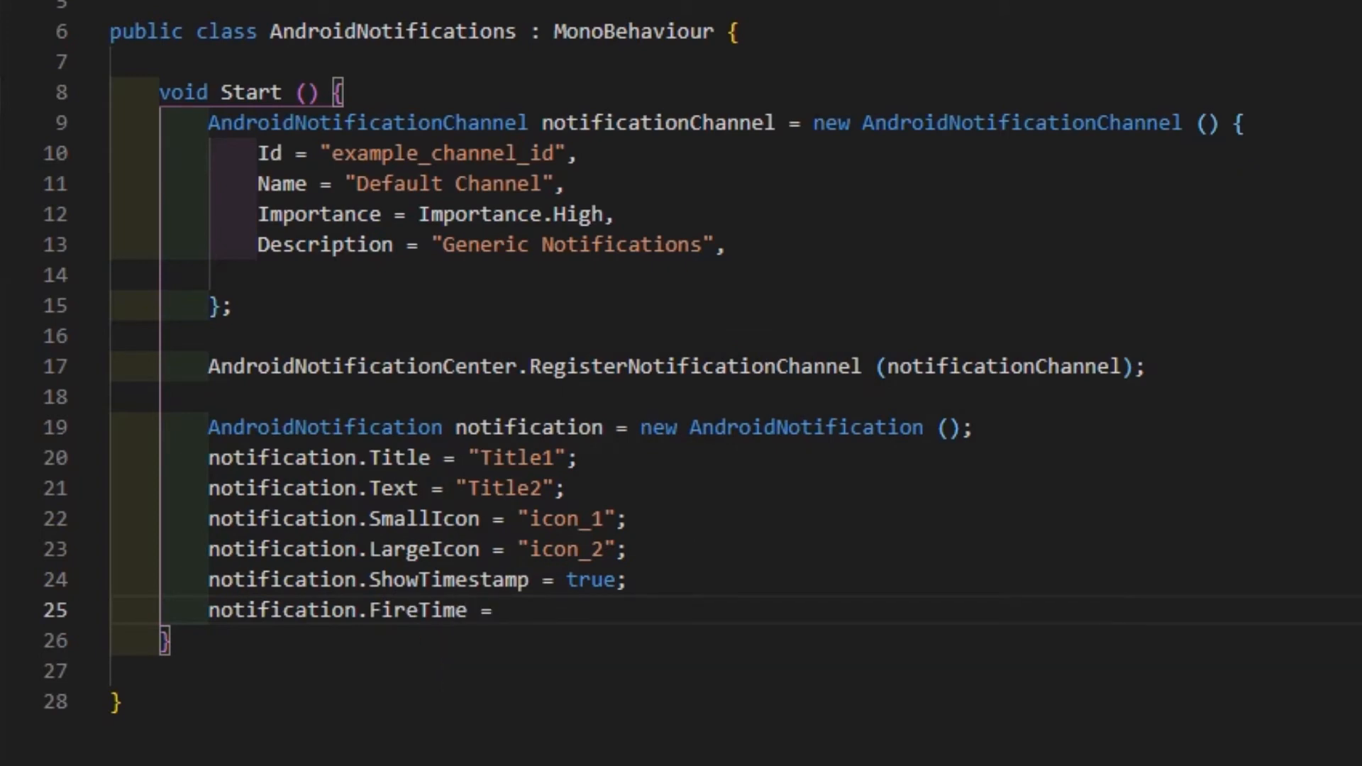
{"action": "type", "text": "System.DateTime.Now"}
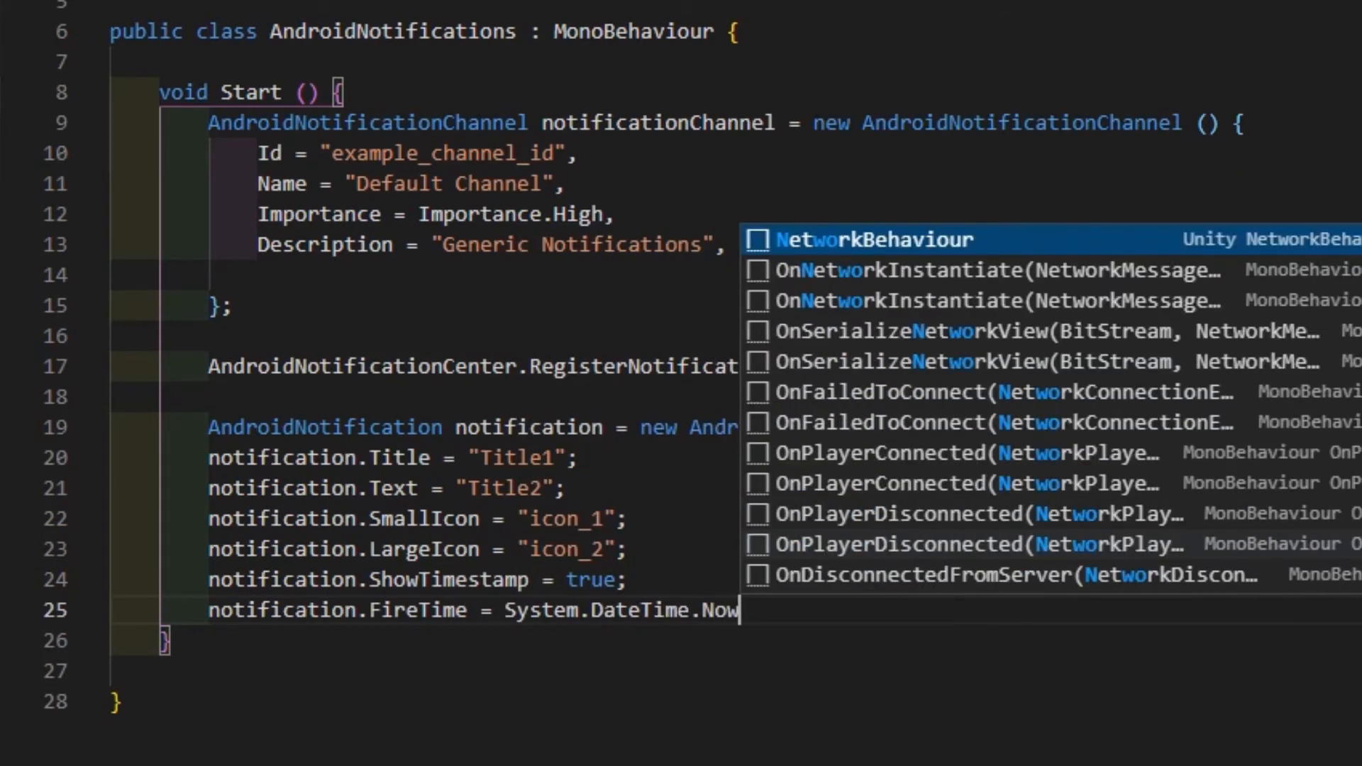
{"action": "type", "text": ".AddSeconds (20);"}
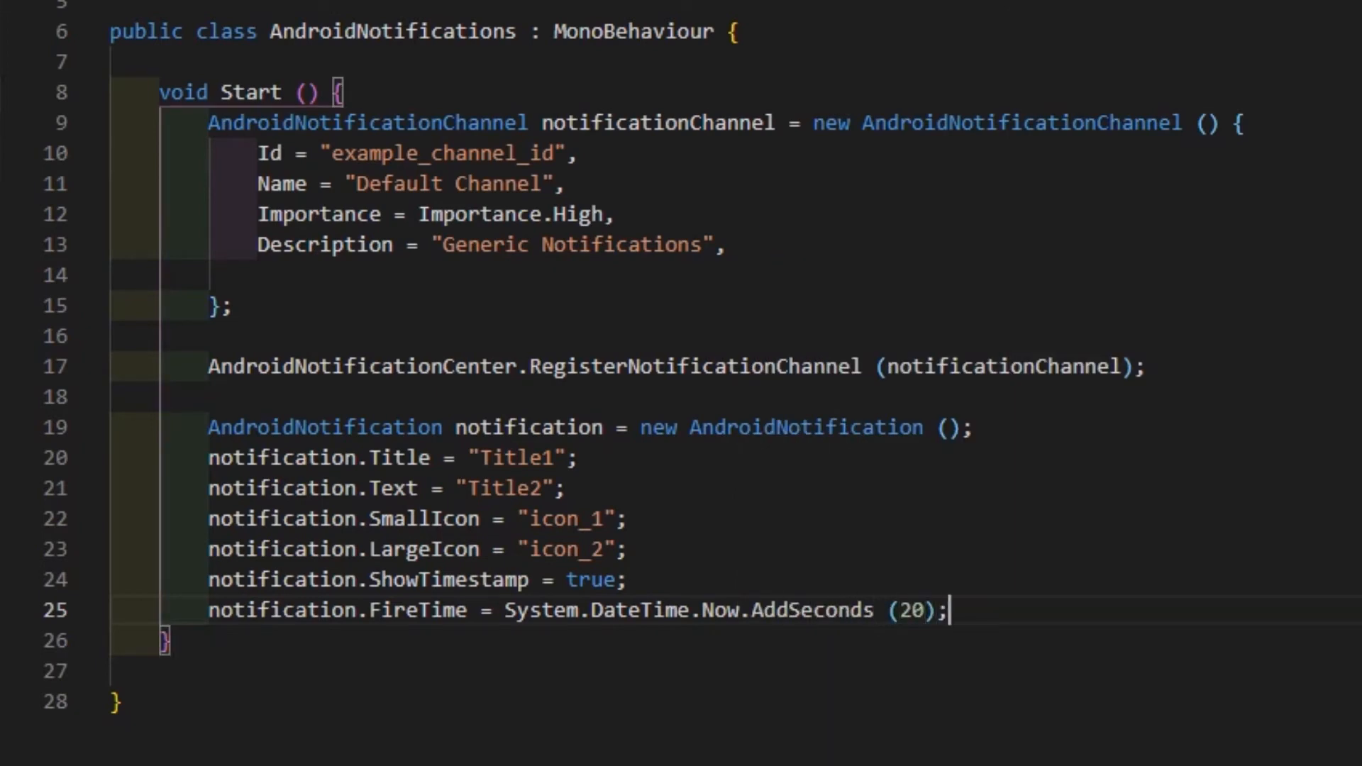
- Send the notification with AndroidNotificationCenter.SendNotification on "example_channel_id"
{"action": "type", "text": "Android"}
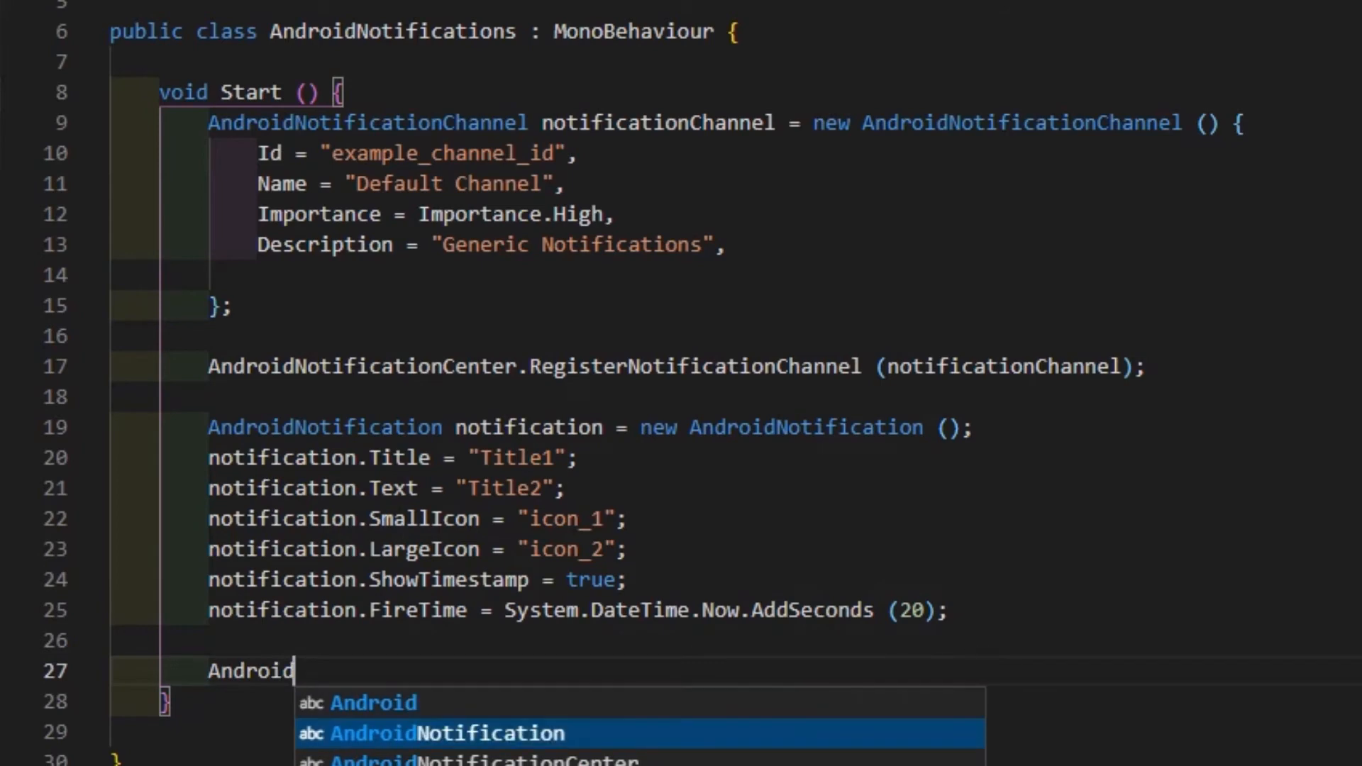
{"action": "type", "text": "NotificationCenter.SendNotification("}
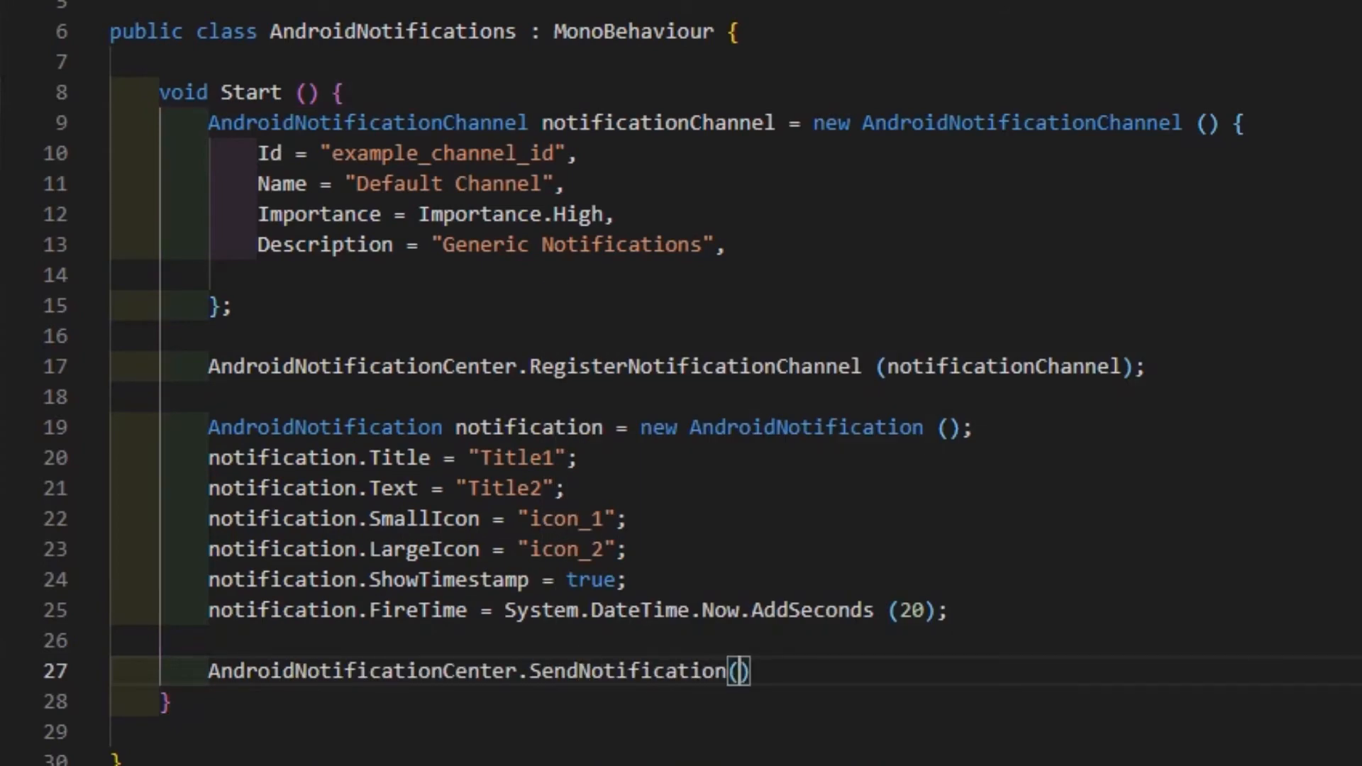
{"action": "type", "text": "notification,\"exam"}
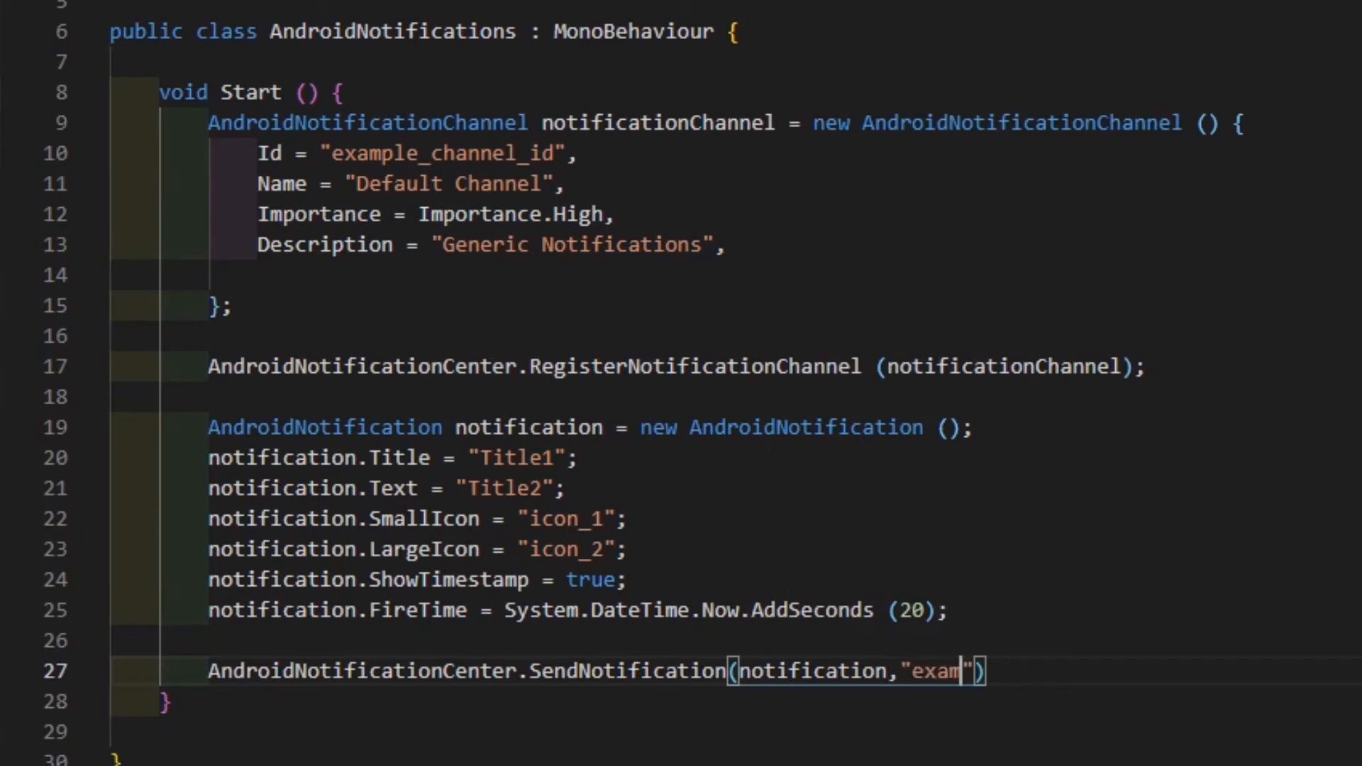
{"action": "type", "text": "ple_channel_id"}
{"action": "type", "text": "if("}
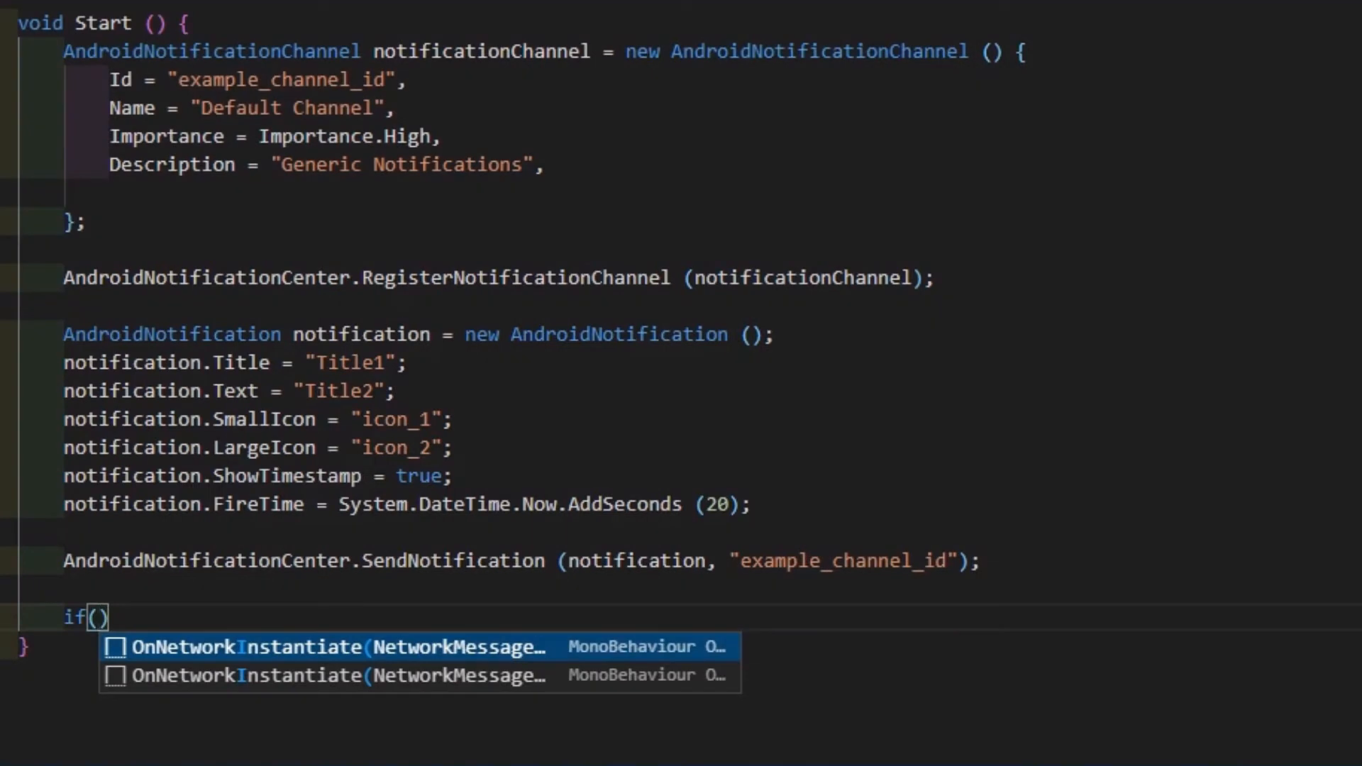
- Add an if checking CheckScheduledNotificationStatus(identifier) == NotificationStatus.Scheduled
{"action": "type", "text": "AndroidNotificationCenter.Check"}
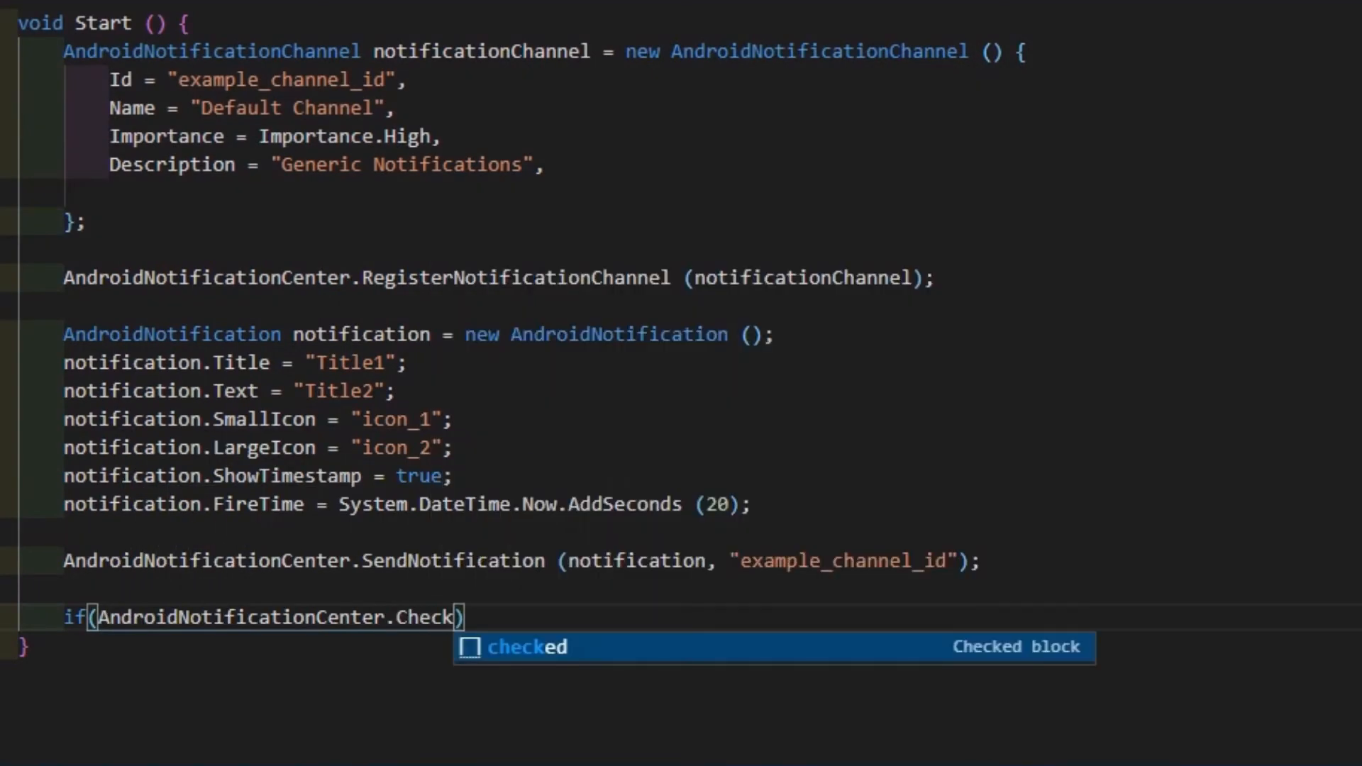
{"action": "type", "text": "ScheduledNot"}
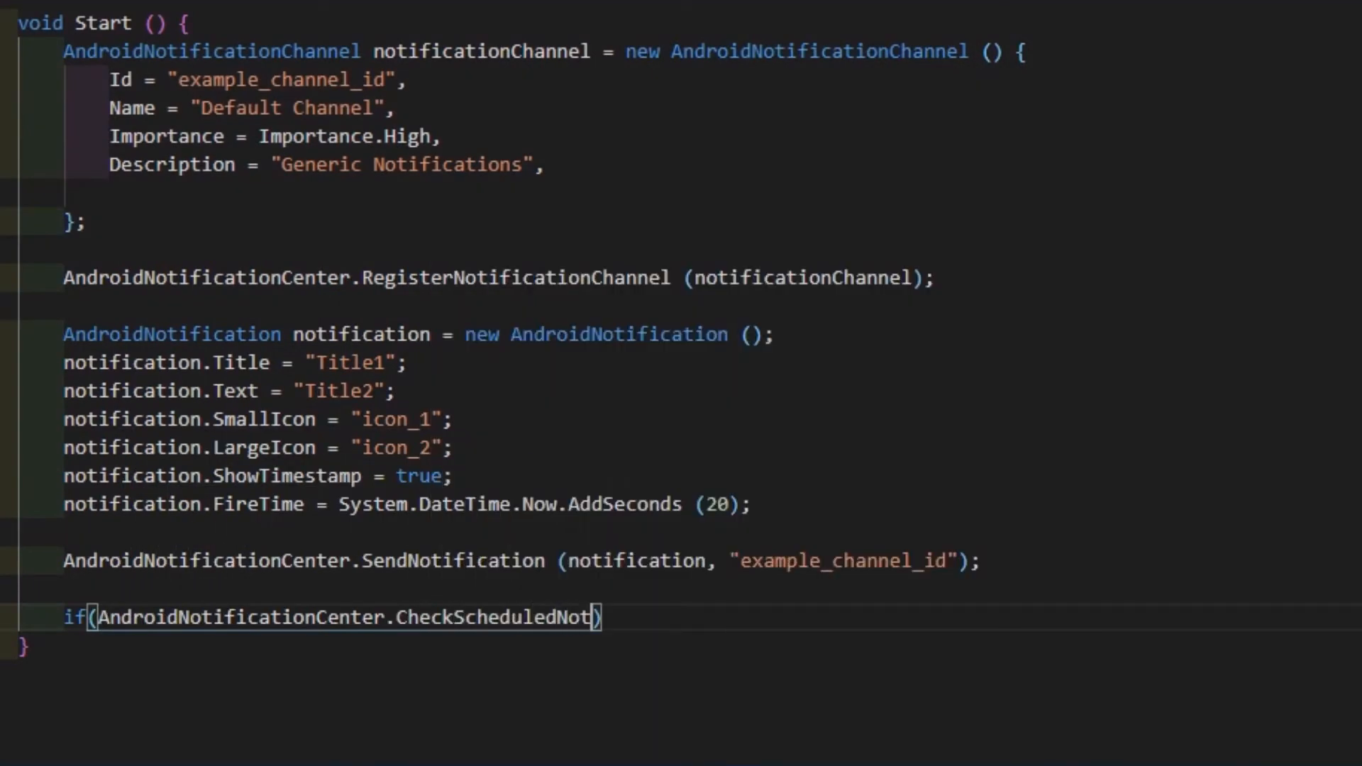
{"action": "type", "text": "ificationStatus(identifier"}
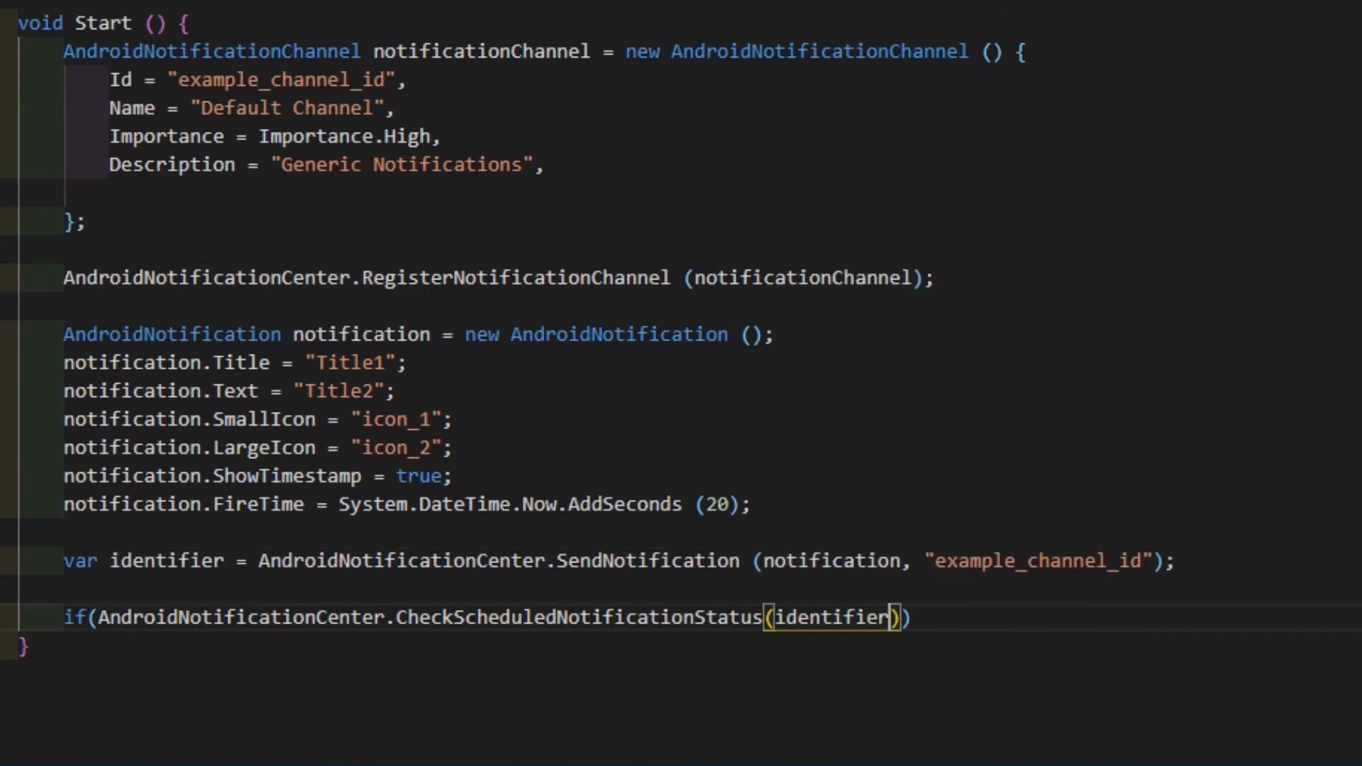
{"action": "type", "text": "== N"}
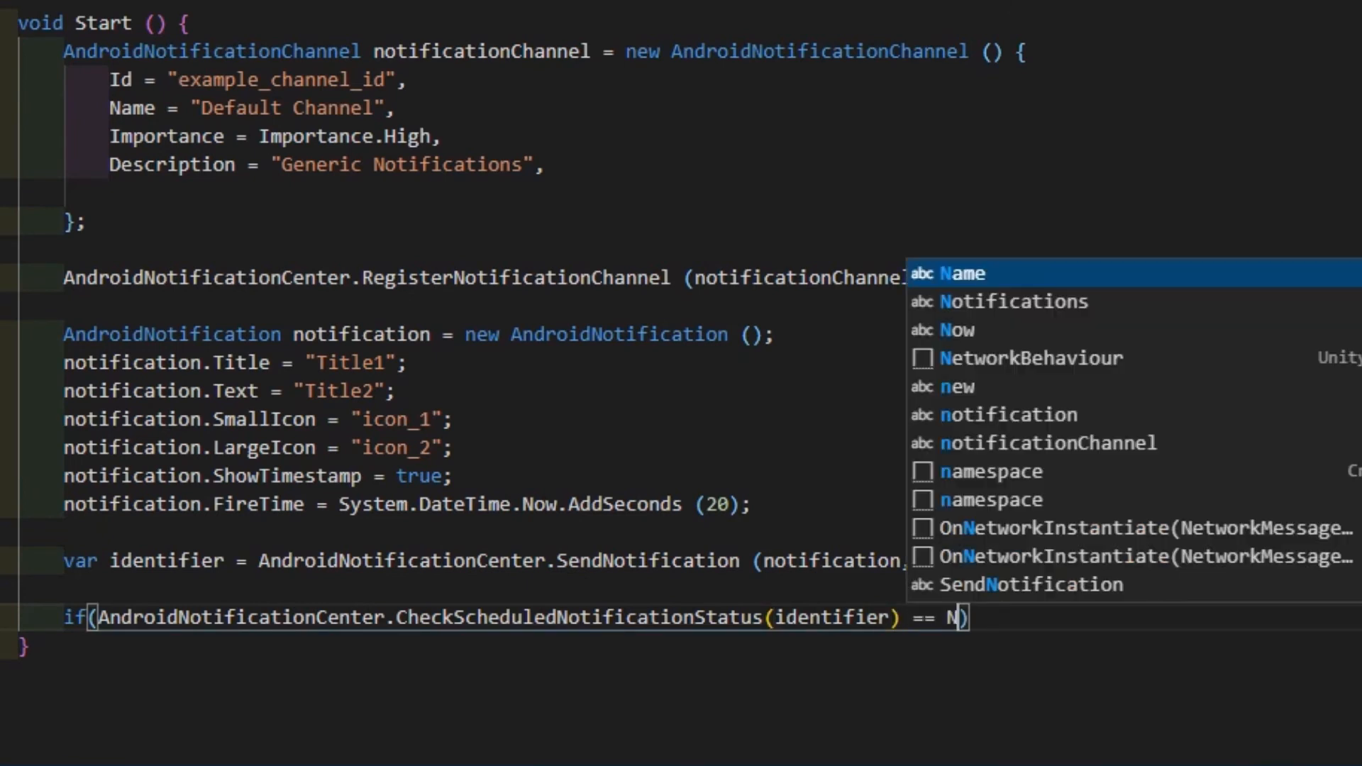
{"action": "type", "text": "otificationStatus.Scheduled"}
{"action": "type", "text": "{"}
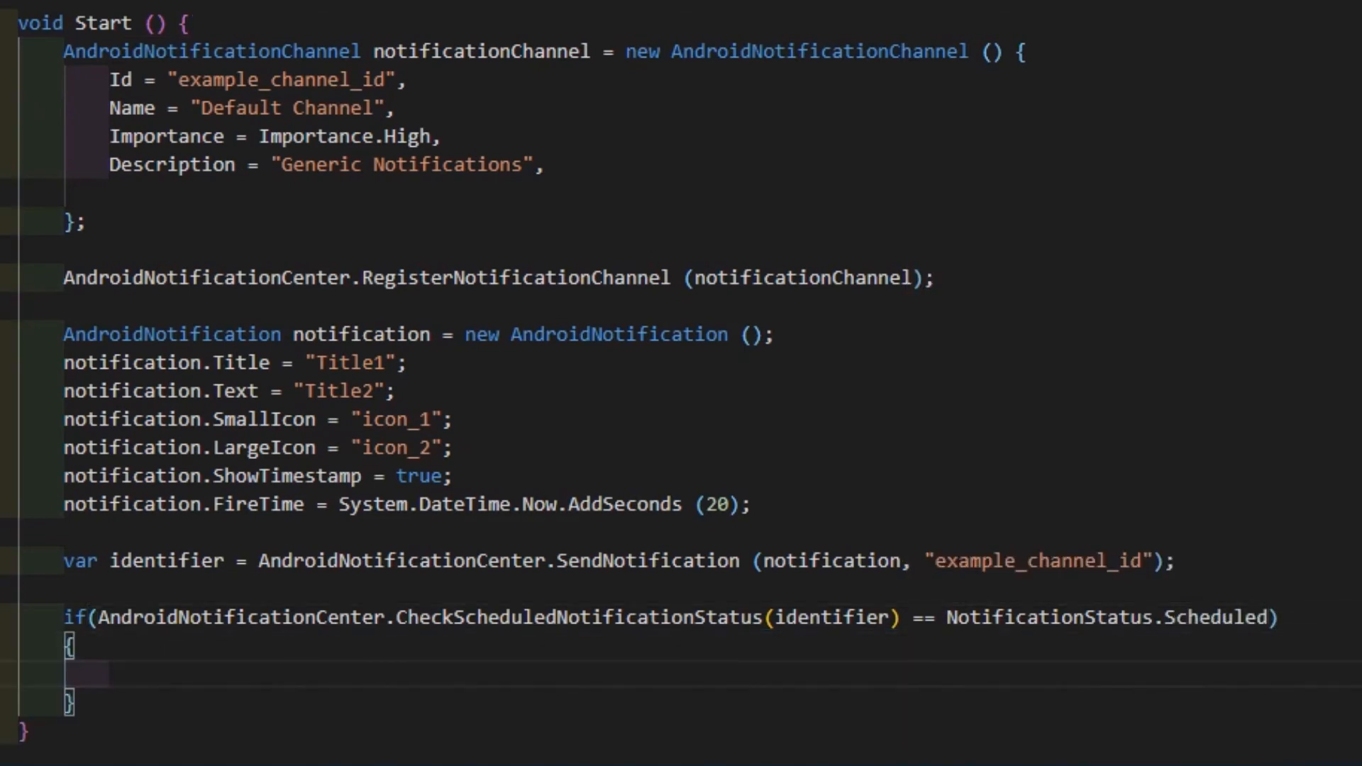
- Inside the if, call CancelAllNotifications and resend, then return to Unity
{"action": "type", "text": "AndroidNotificationCenter.CancelAll"}
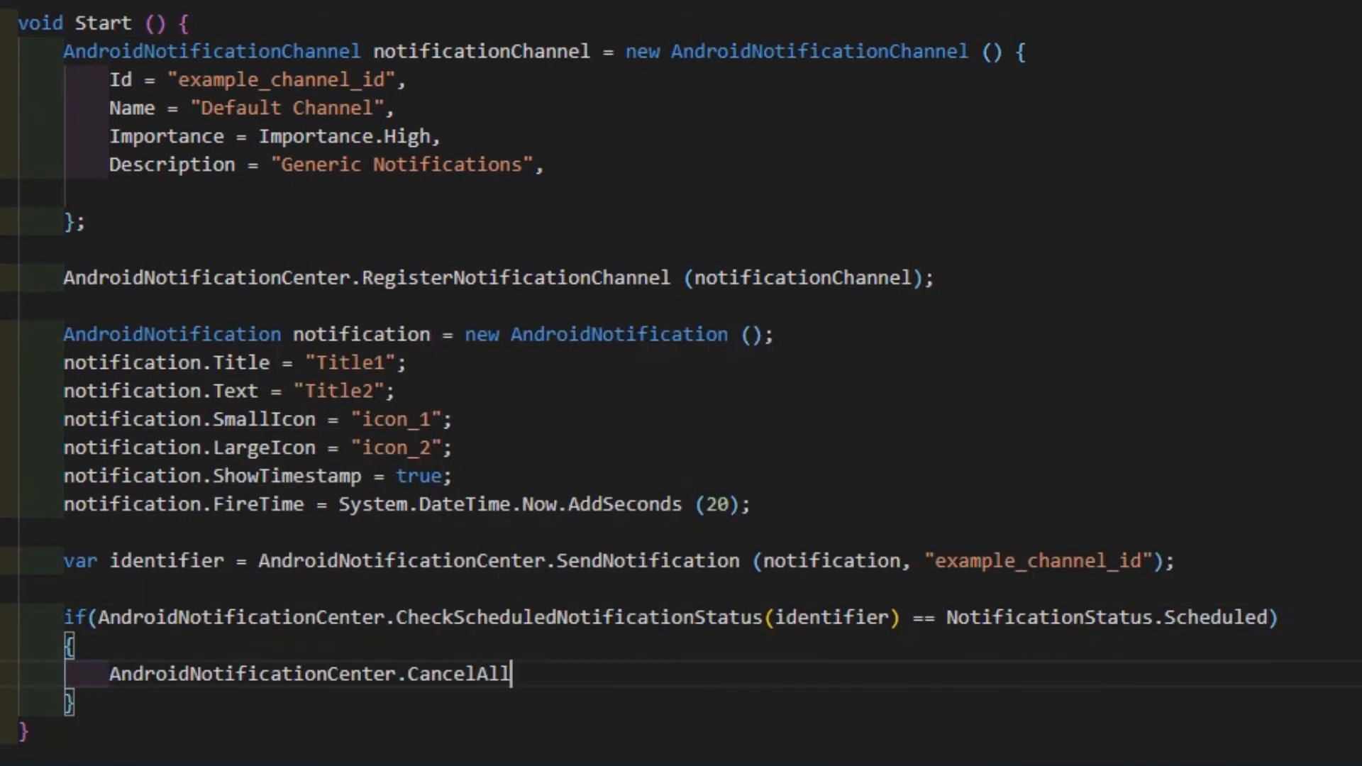
{"action": "type", "text": "Notifications ();"}
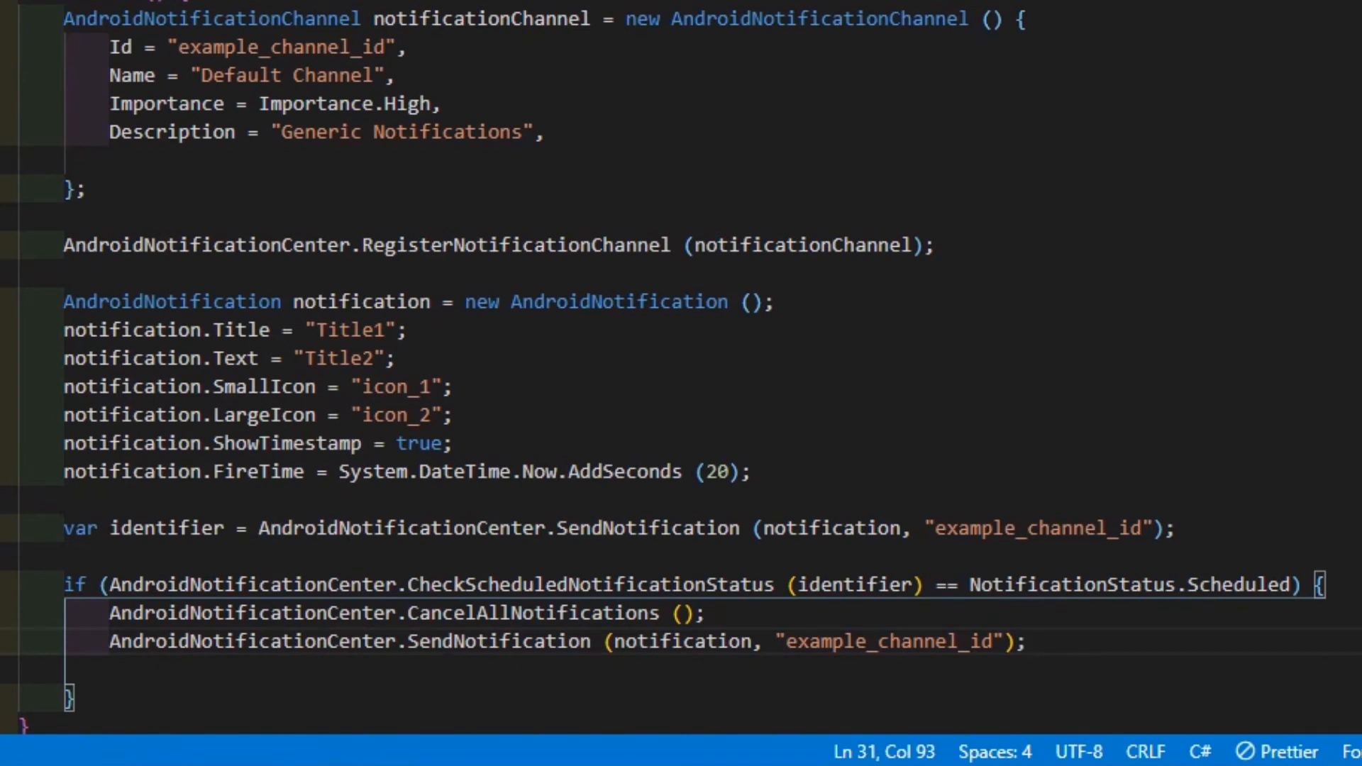
{"action": "scroll", "scroll_direction": "down", "scroll_amount": 3}
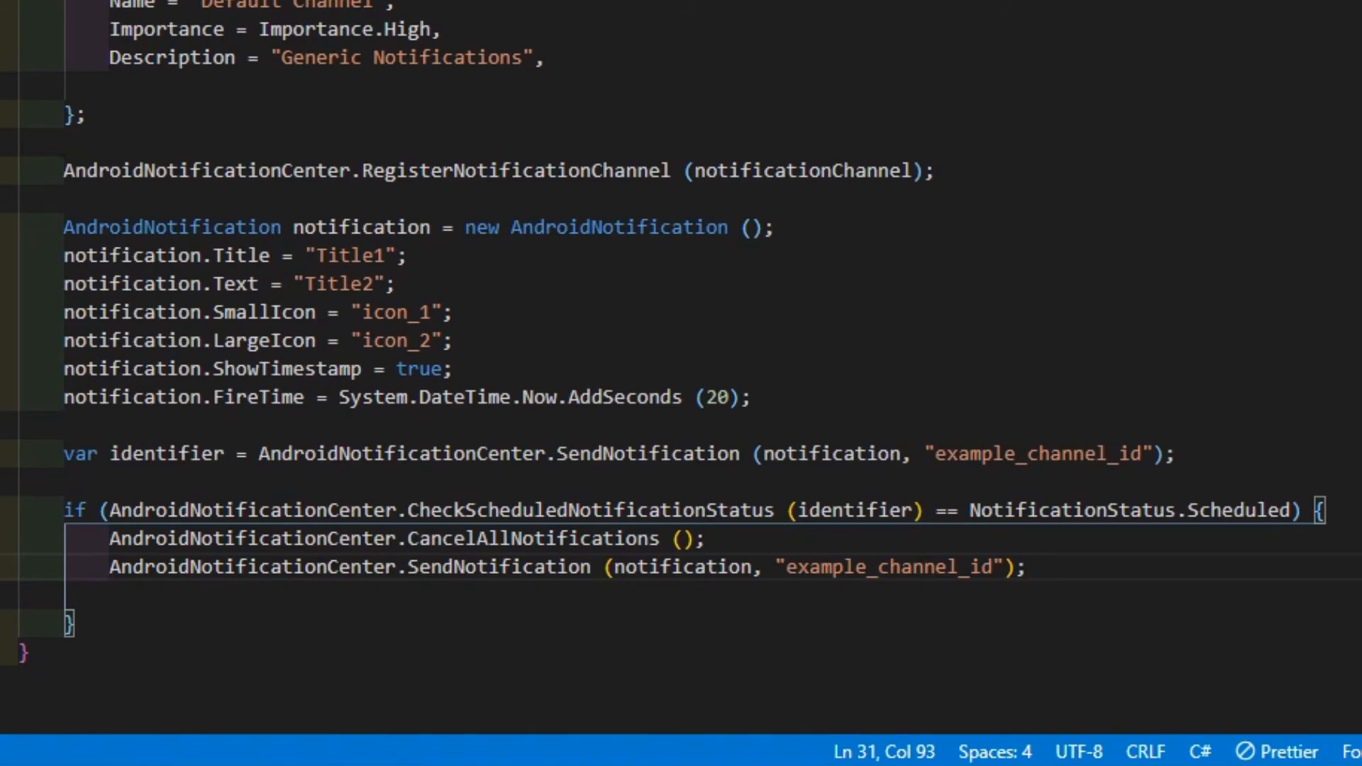
{"action": "left_click", "coordinate": [49, 32]}
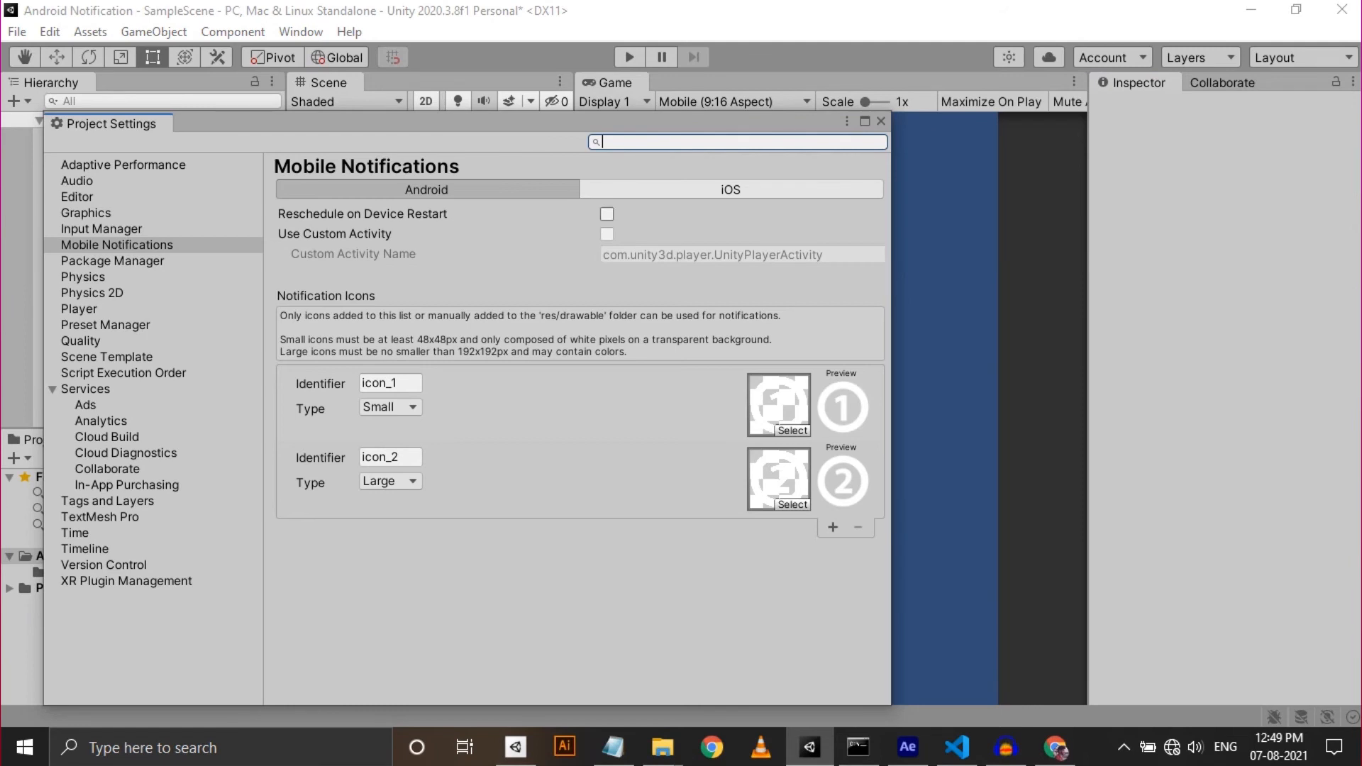
- Register icon_1 as a Small and icon_2 as a Large notification icon in Mobile Notifications settings
{"action": "left_click", "coordinate": [606, 214]}
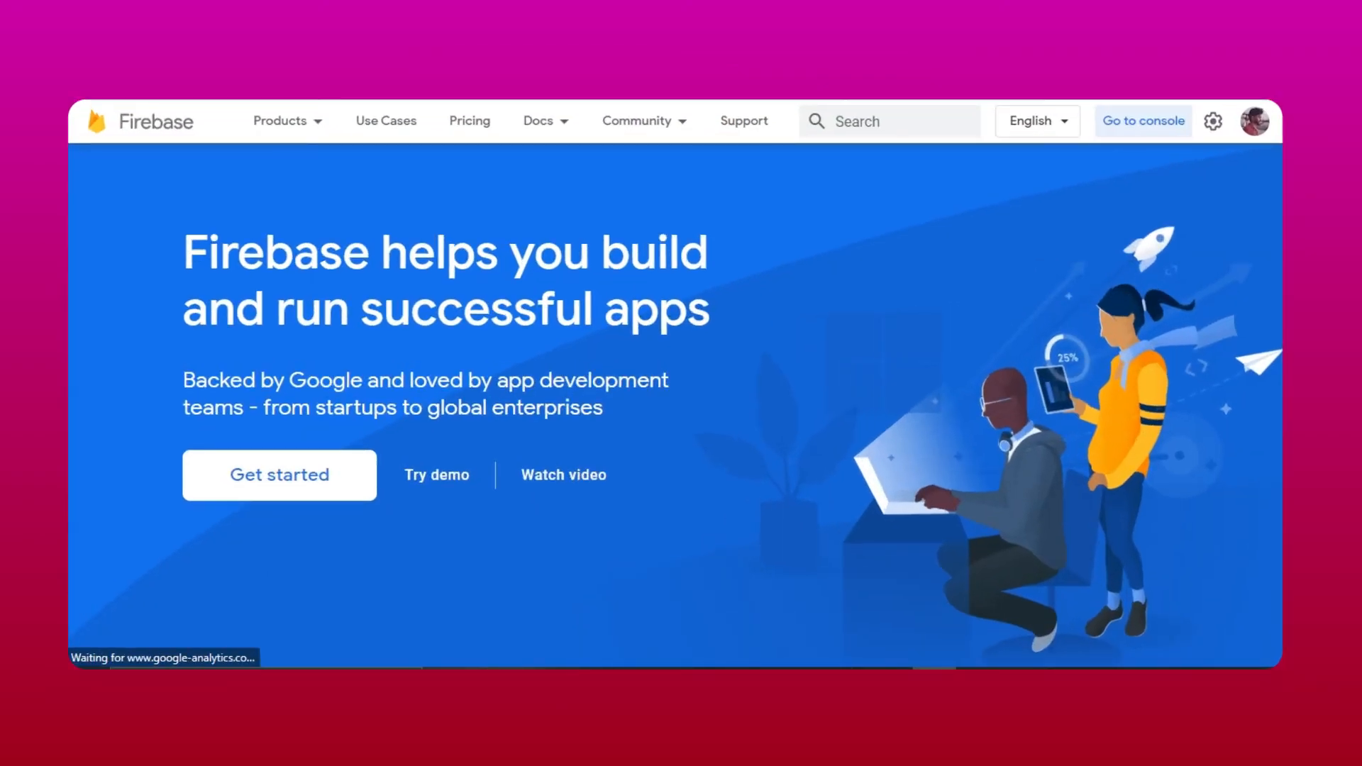
- Go to the Firebase console and view the projects list with Notification and wallstash1
{"action": "left_click", "coordinate": [1143, 121]}
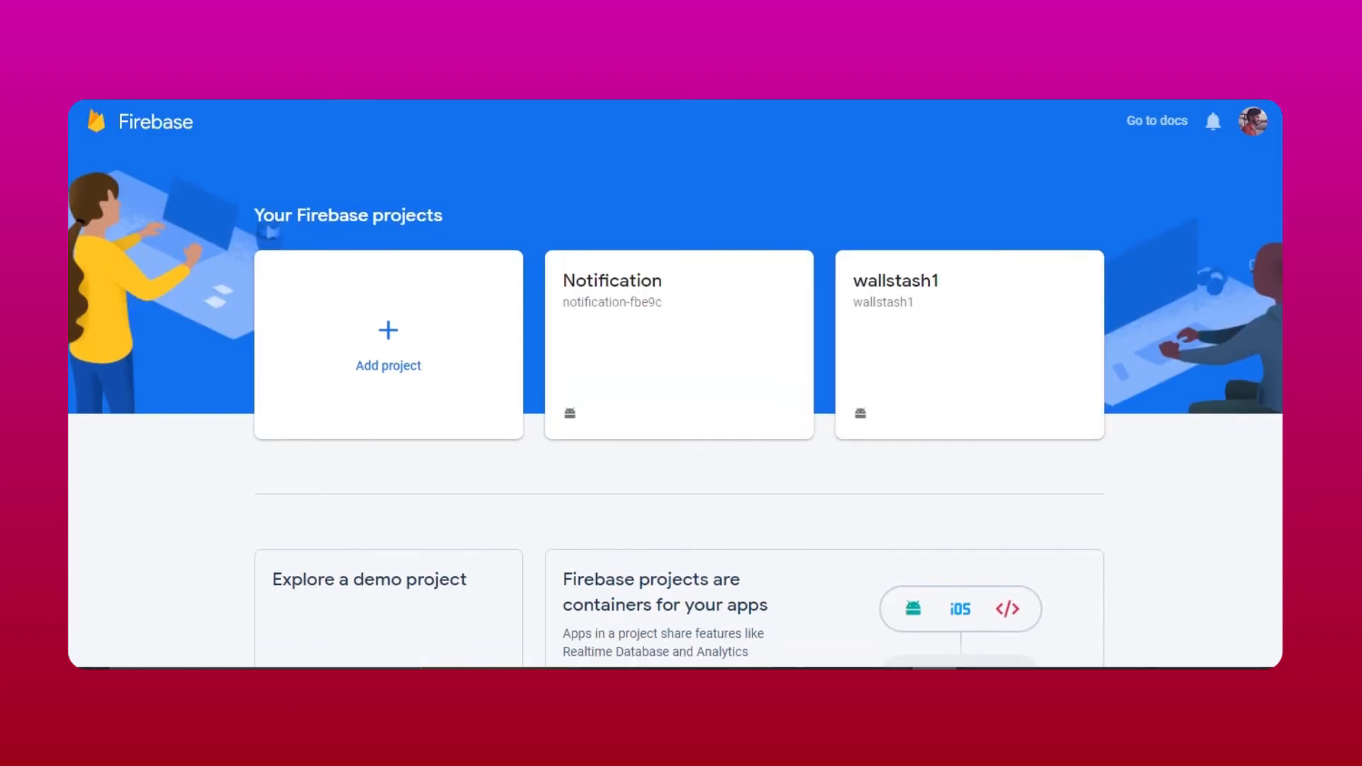
{"action": "scroll", "scroll_direction": "down", "scroll_amount": 3}
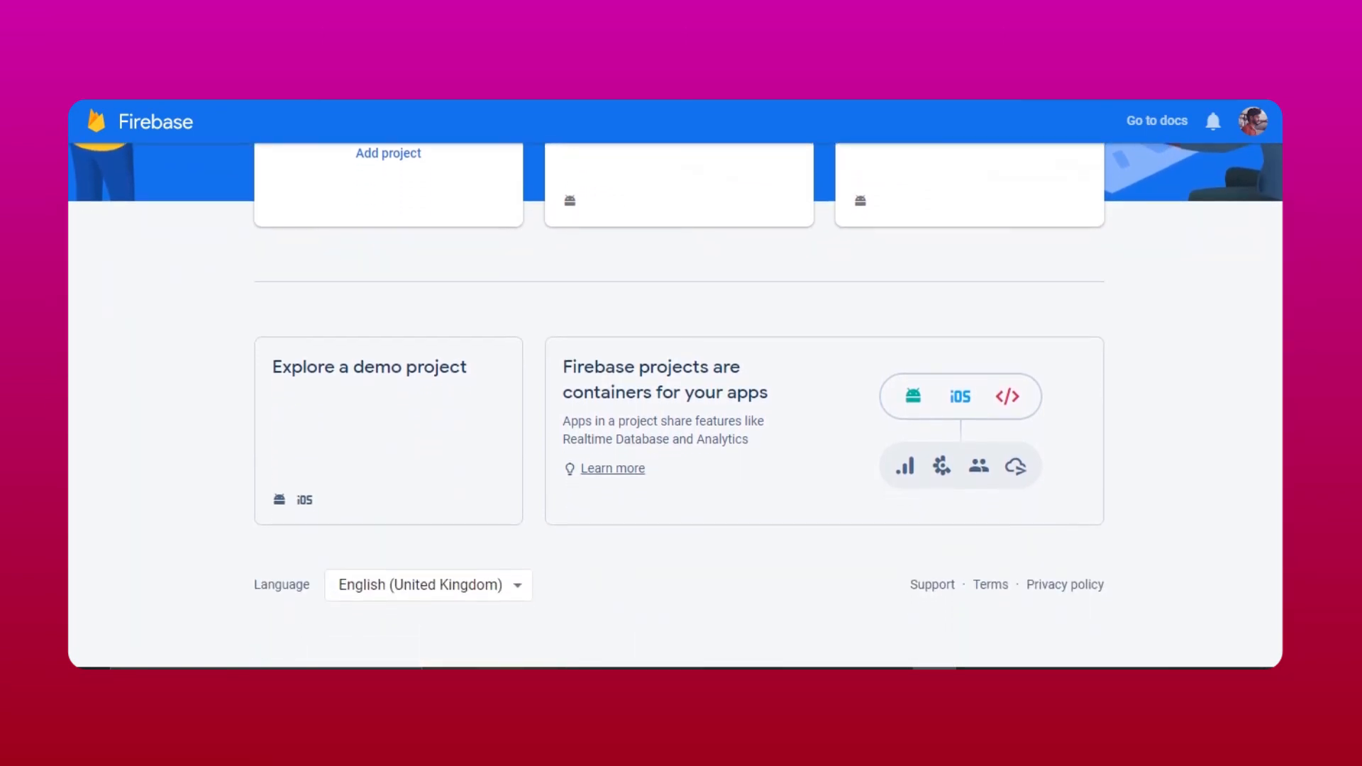